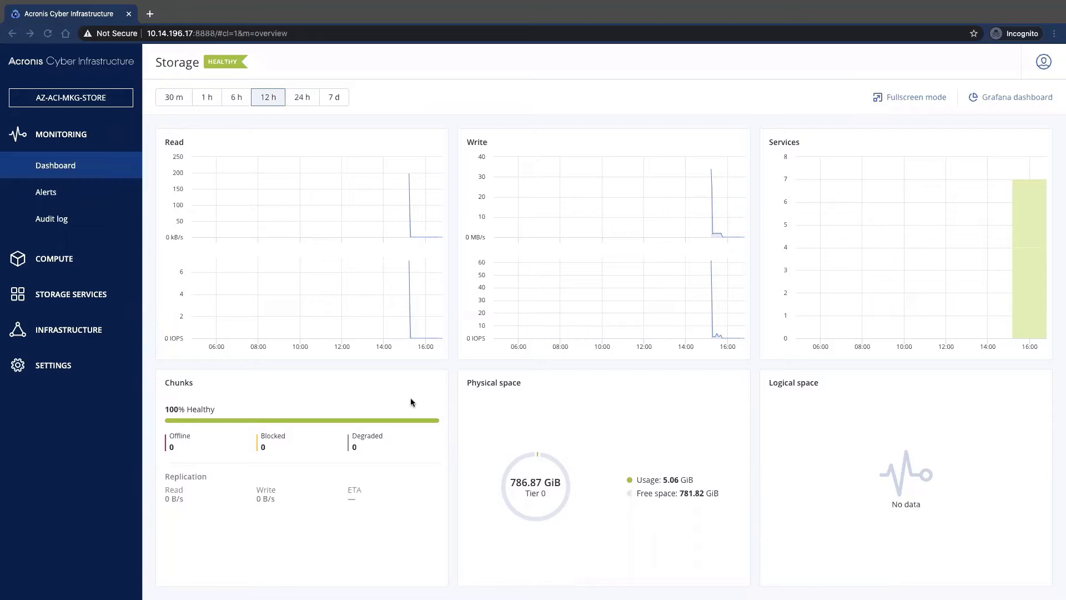
{"action": "mouse_move", "coordinate": [96, 406]}
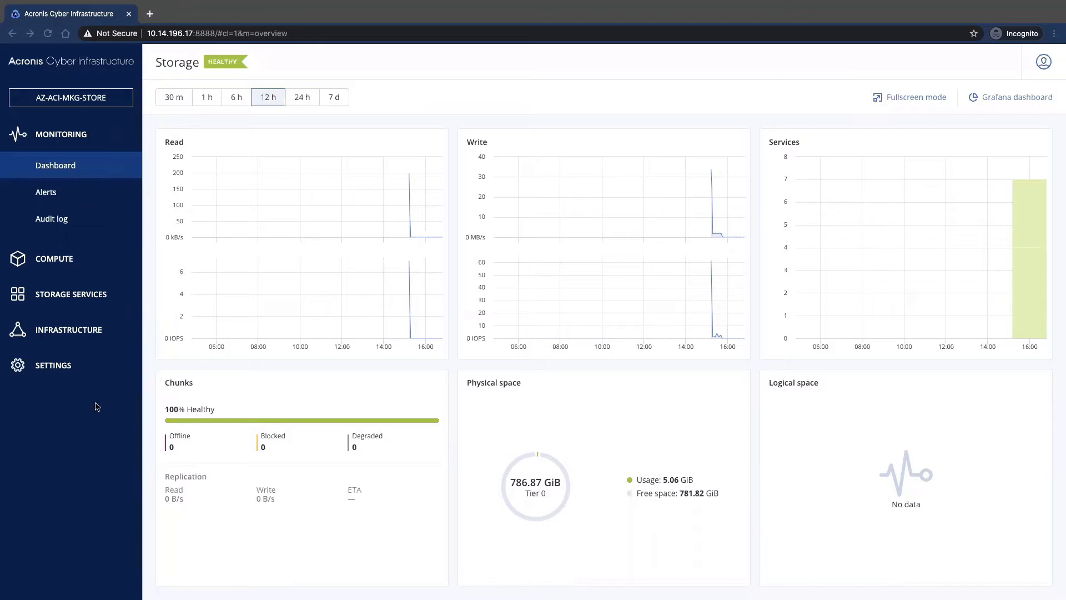
{"action": "mouse_move", "coordinate": [49, 330]}
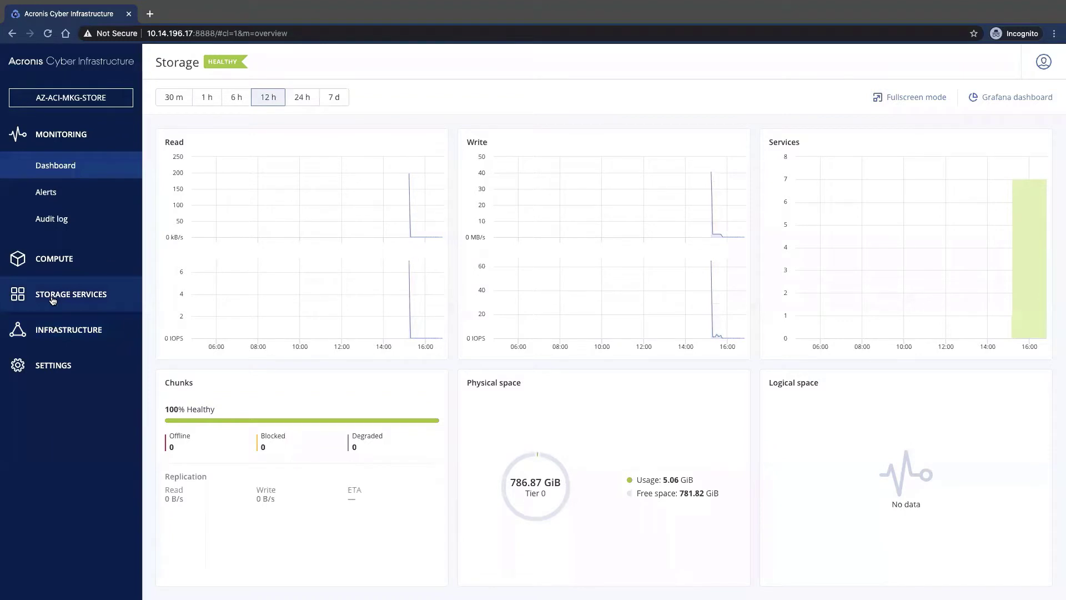
Step: Select nodes az-aci-mkg1, az-aci-mkg2 and az-aci-mkg3 on the Backup storage page
{"action": "left_click", "coordinate": [71, 294]}
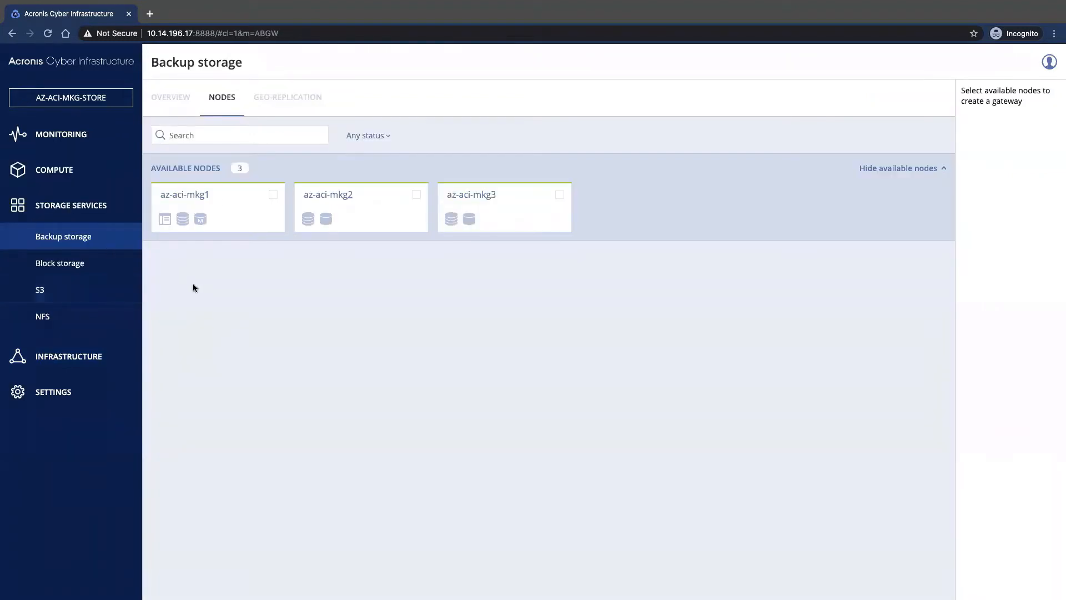
{"action": "mouse_move", "coordinate": [606, 217]}
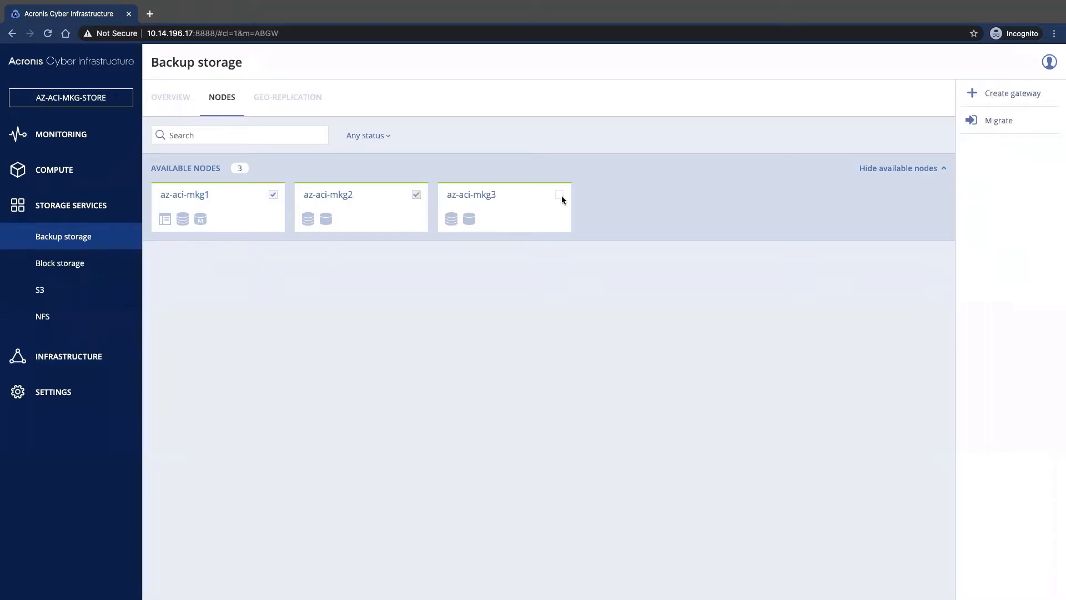
{"action": "left_click", "coordinate": [560, 194]}
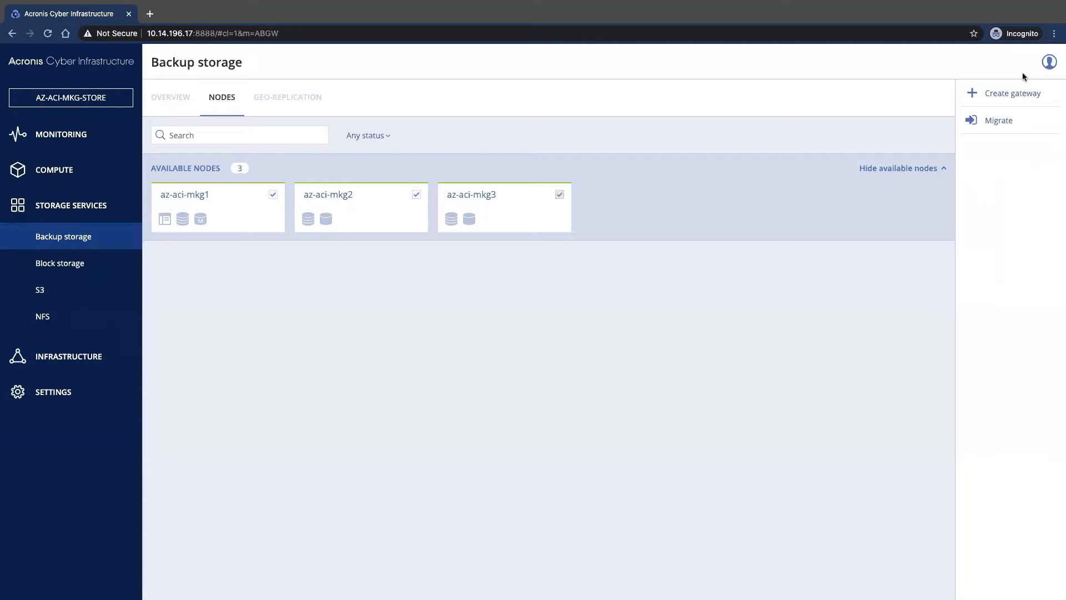
{"action": "mouse_move", "coordinate": [280, 227]}
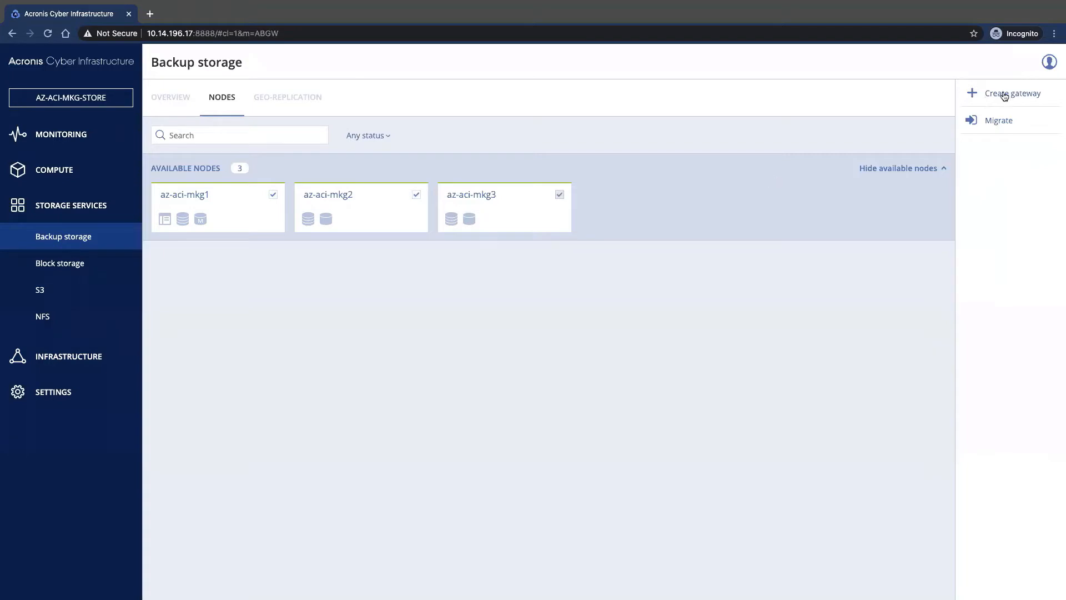
{"action": "mouse_move", "coordinate": [995, 95]}
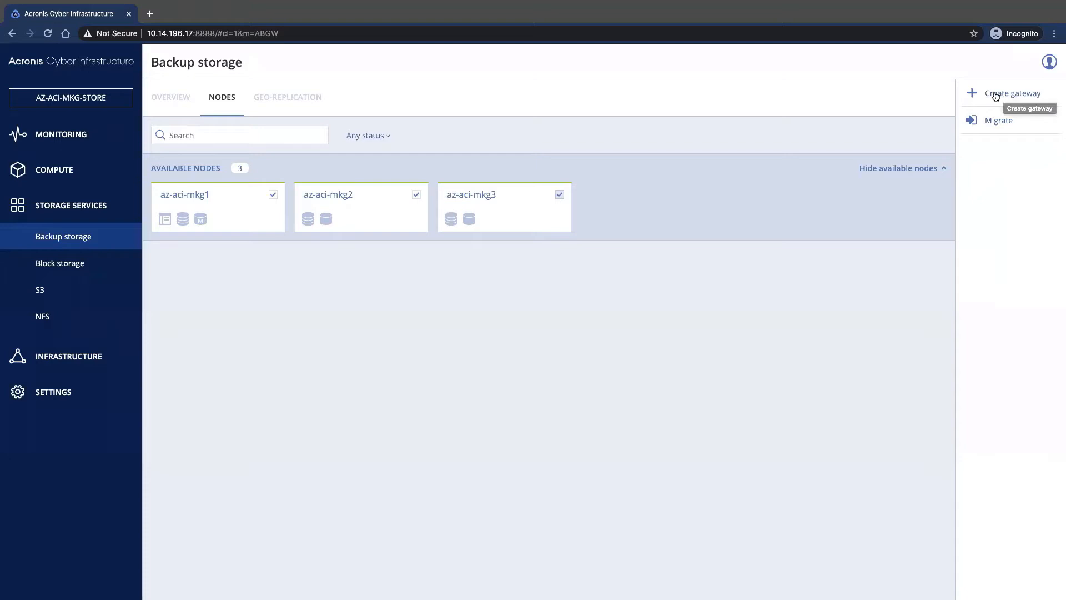
Step: Start Create gateway on the three selected nodes to reach the storage type choice
{"action": "left_click", "coordinate": [1010, 93]}
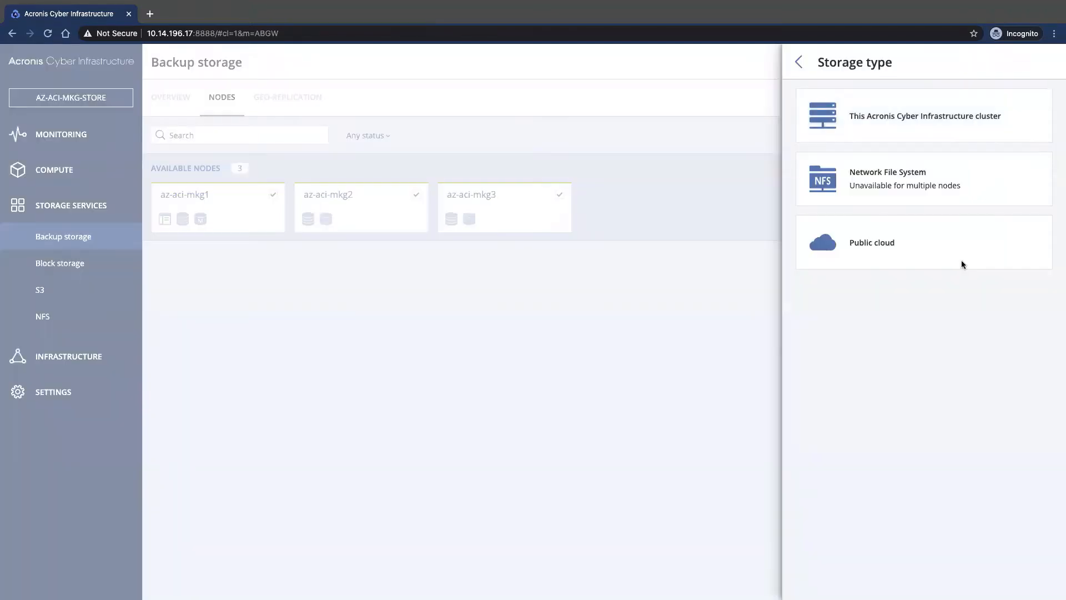
{"action": "mouse_move", "coordinate": [944, 406]}
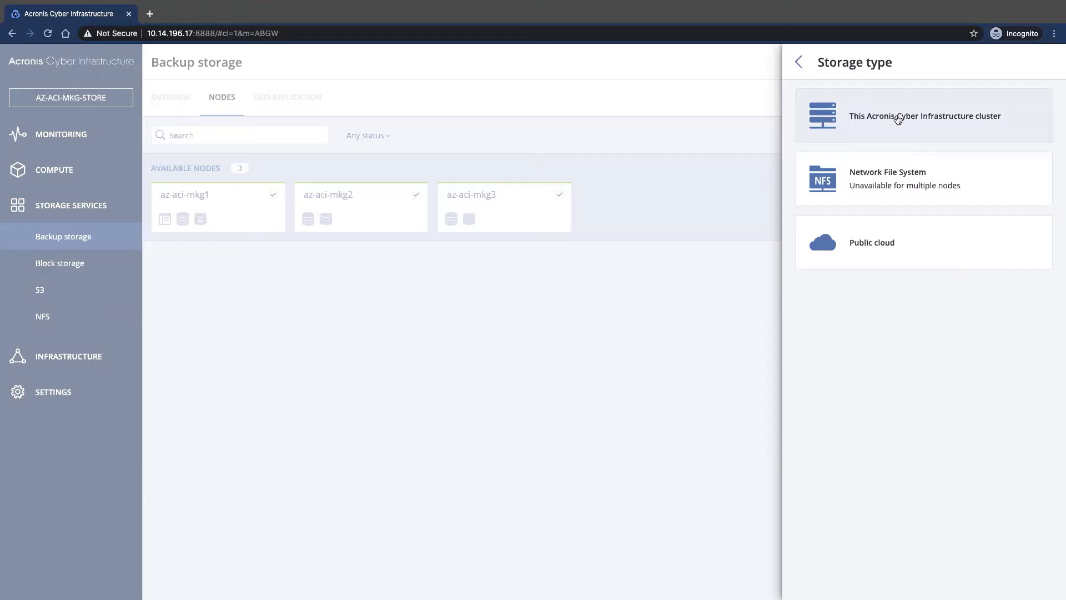
{"action": "mouse_move", "coordinate": [905, 183]}
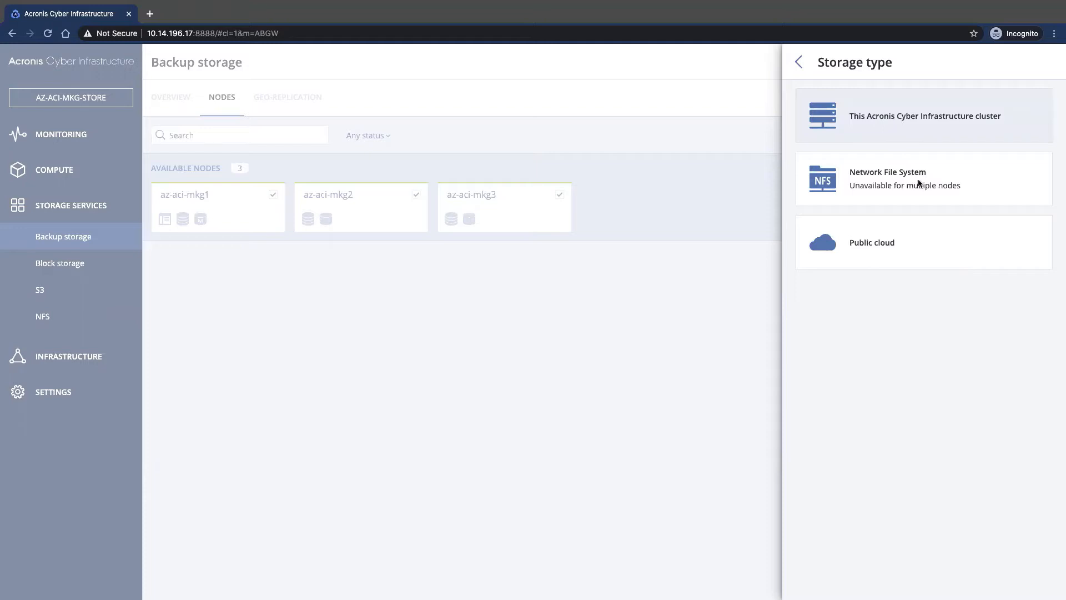
{"action": "mouse_move", "coordinate": [974, 180]}
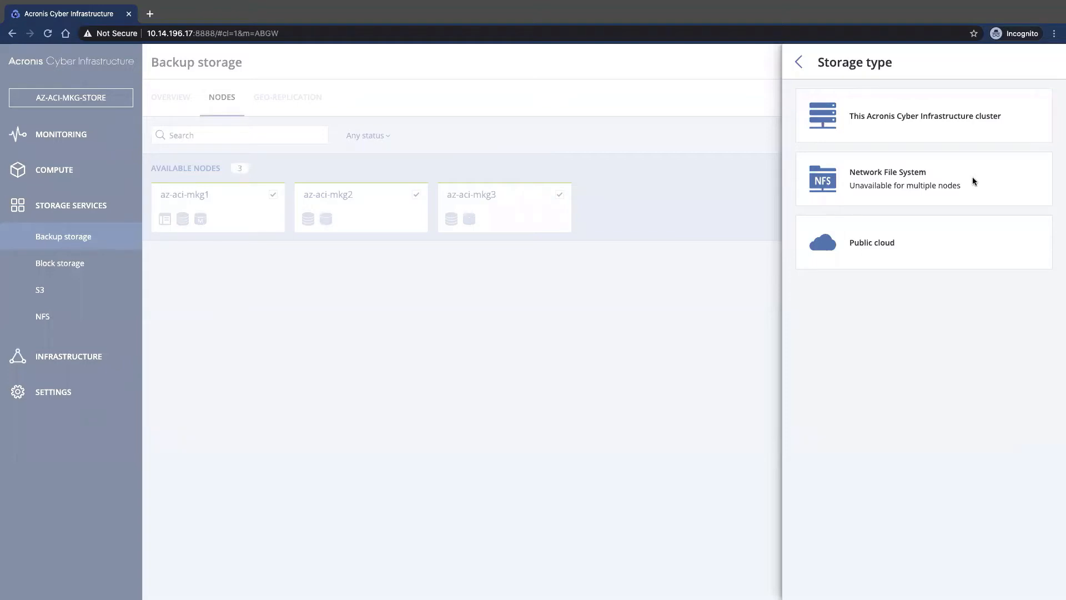
{"action": "mouse_move", "coordinate": [973, 182]}
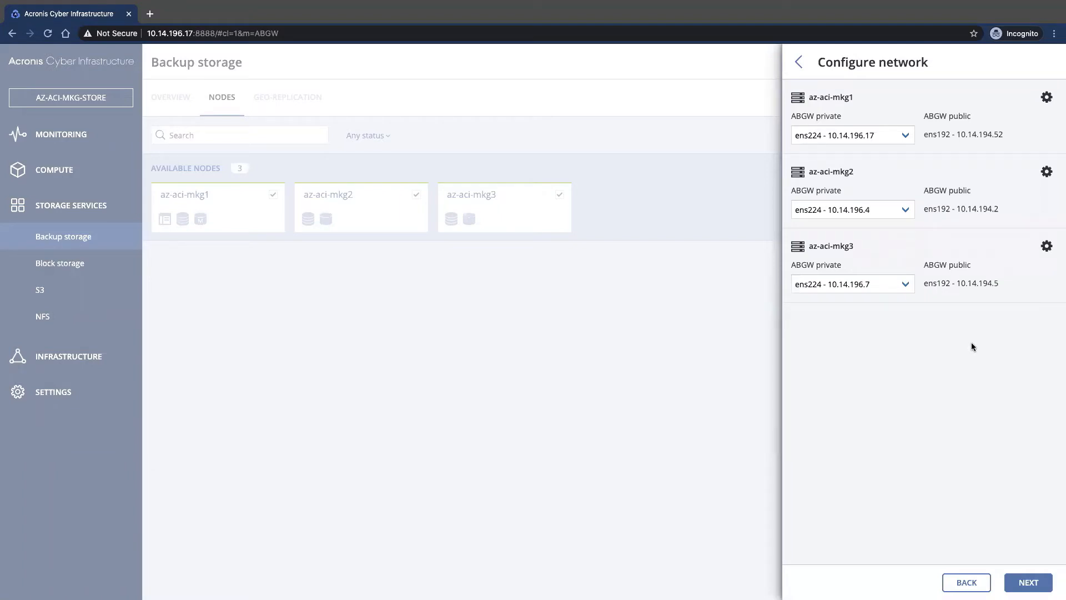
{"action": "mouse_move", "coordinate": [963, 331]}
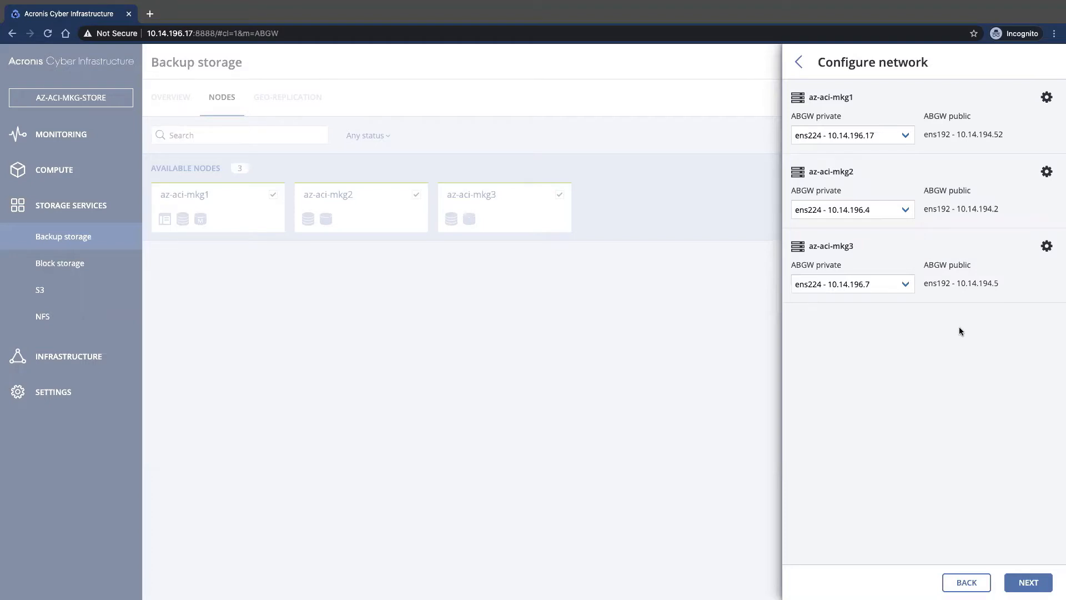
{"action": "mouse_move", "coordinate": [1024, 566]}
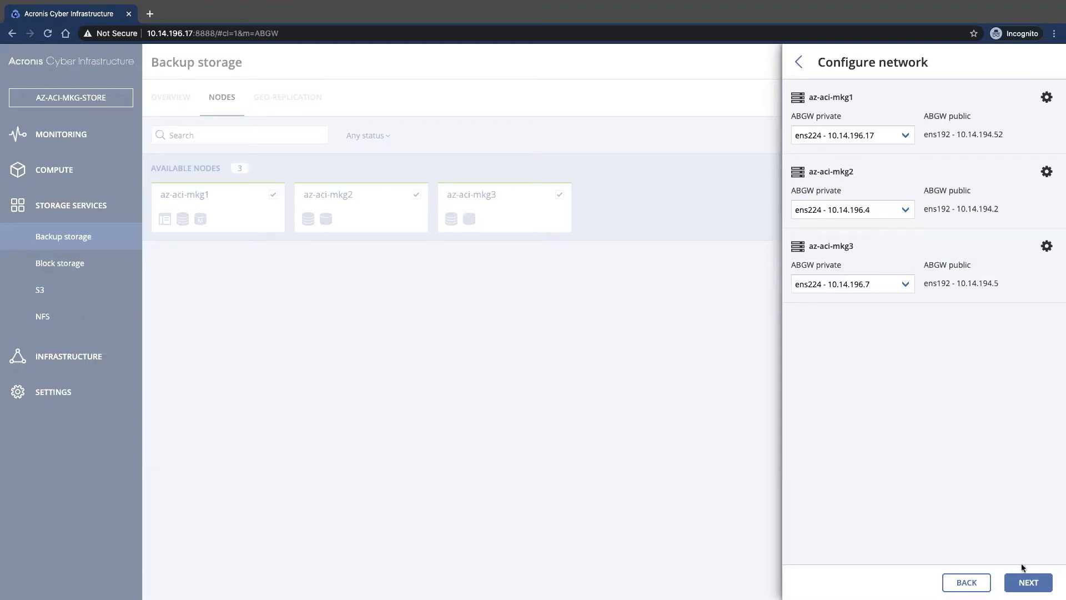
Step: Accept the network settings and set the object storage type to Amazon S3 after trying Wasabi (S3)
{"action": "left_click", "coordinate": [1028, 581]}
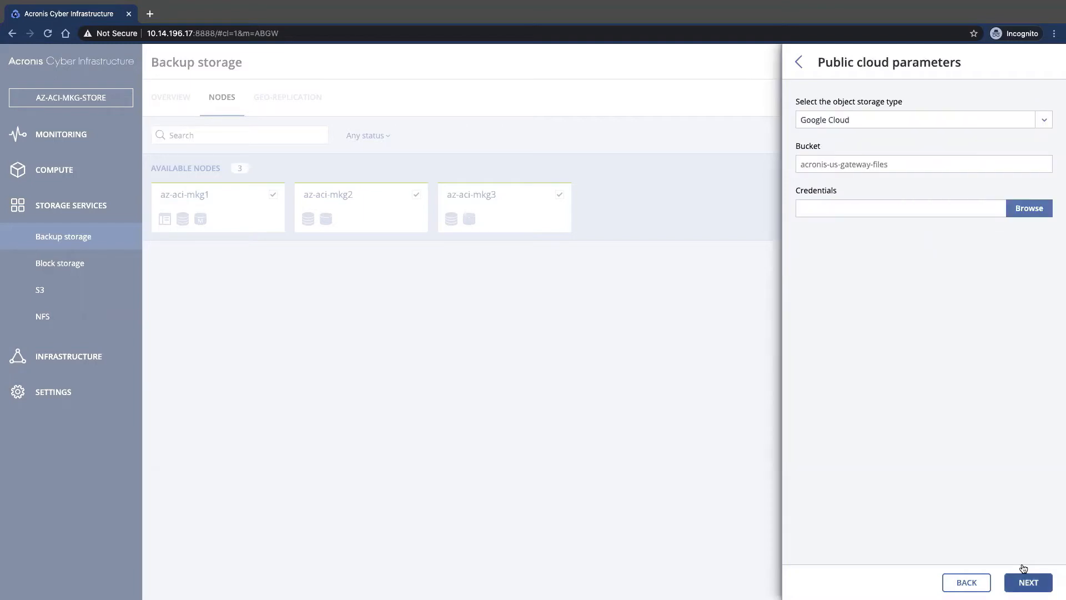
{"action": "mouse_move", "coordinate": [1002, 190]}
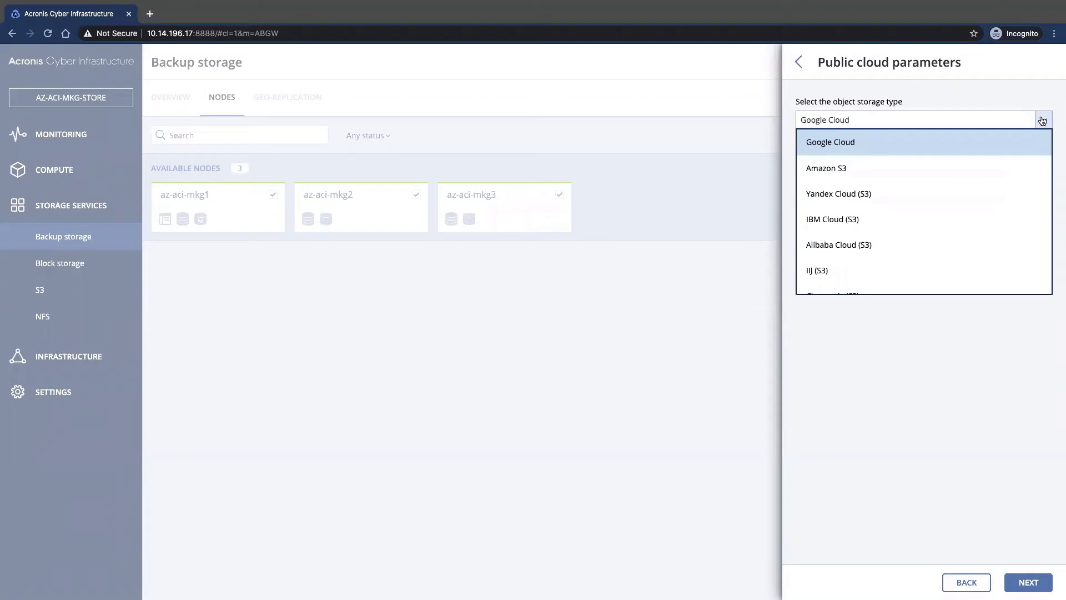
{"action": "mouse_move", "coordinate": [993, 177]}
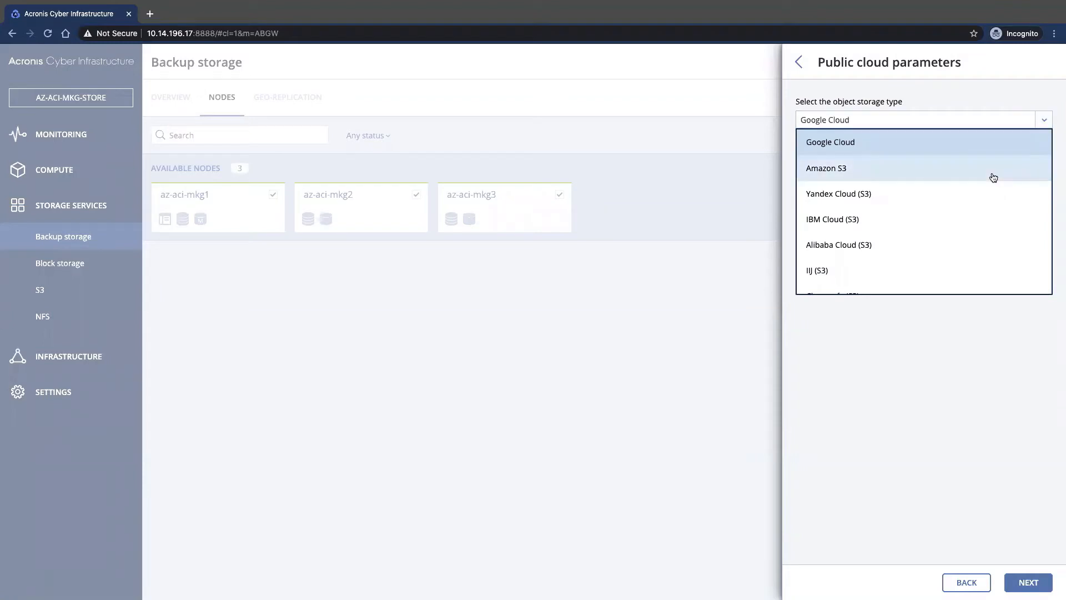
{"action": "mouse_move", "coordinate": [940, 175]}
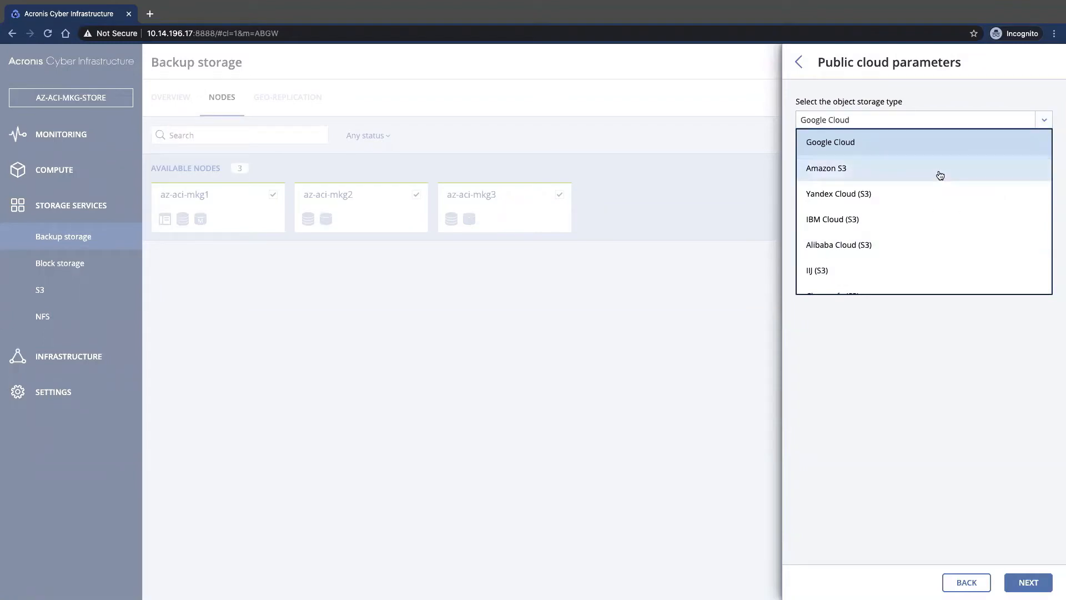
{"action": "left_click", "coordinate": [826, 169]}
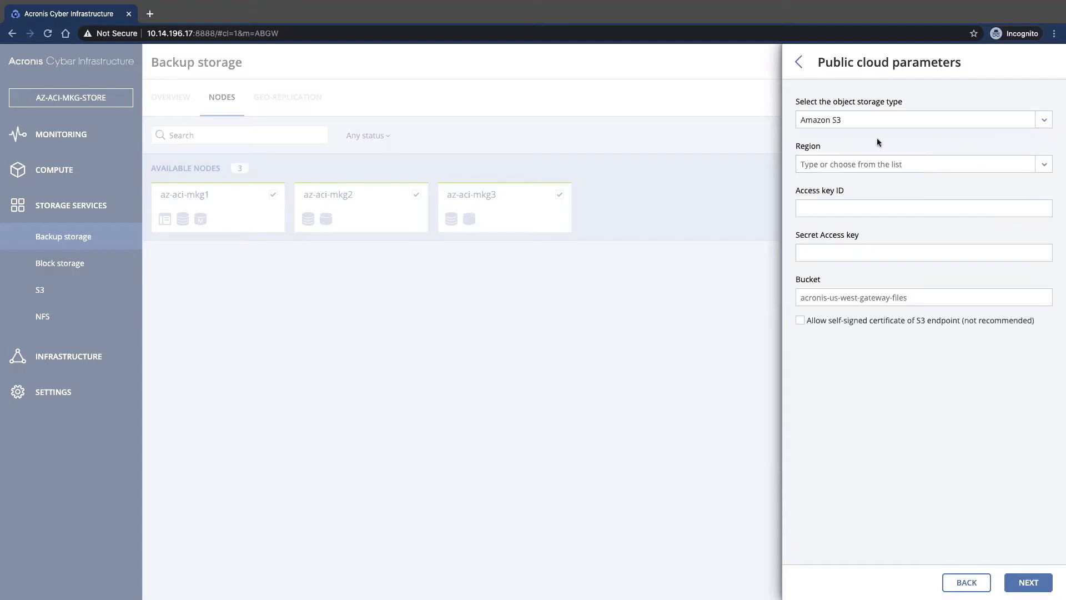
{"action": "mouse_move", "coordinate": [908, 225]}
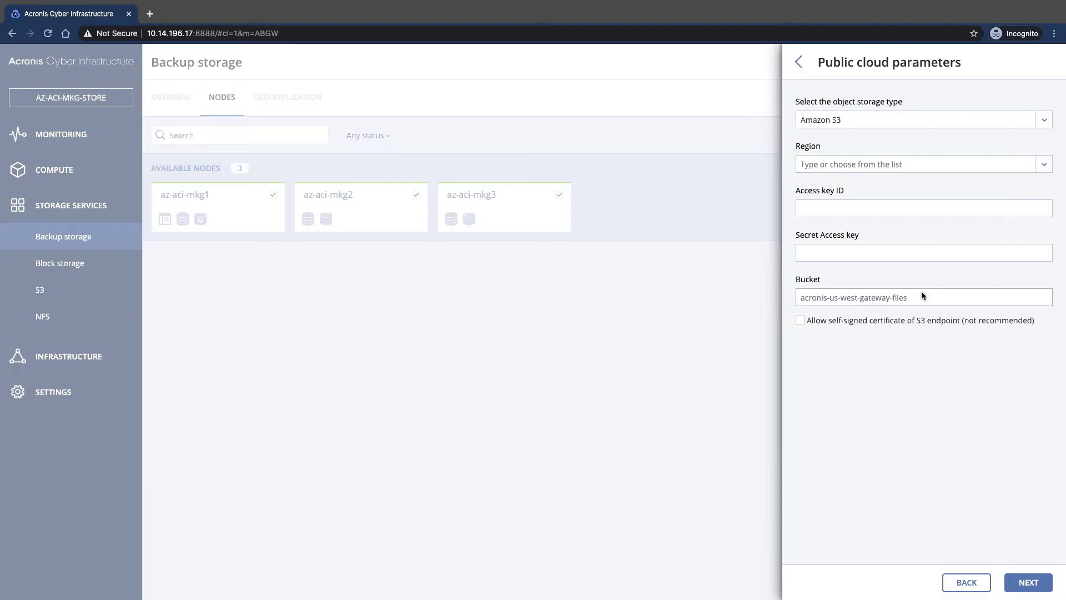
{"action": "left_click", "coordinate": [924, 120]}
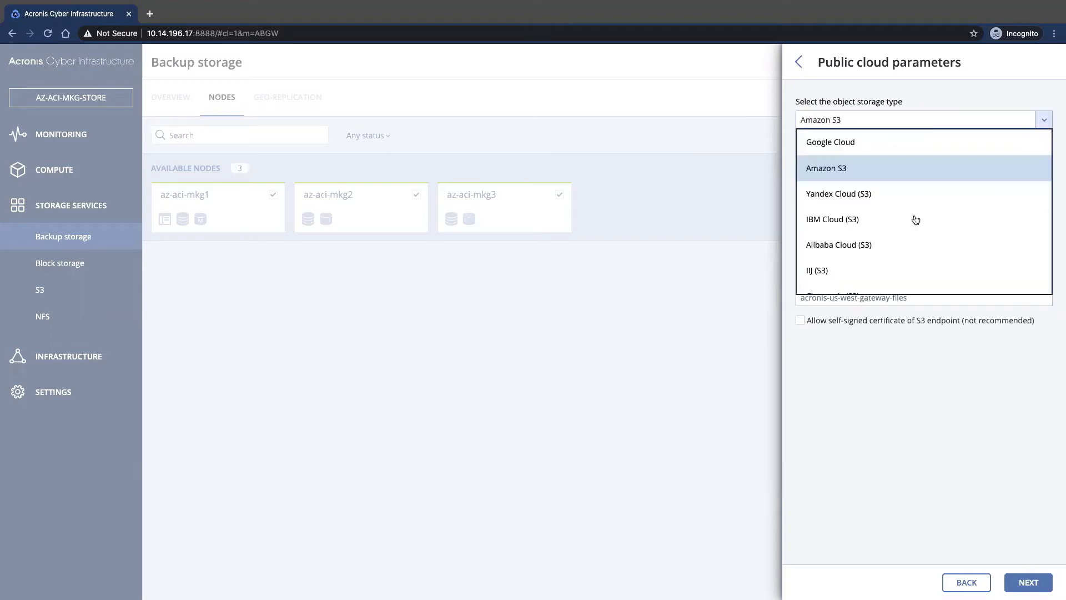
{"action": "scroll", "scroll_direction": "down", "scroll_amount": 3}
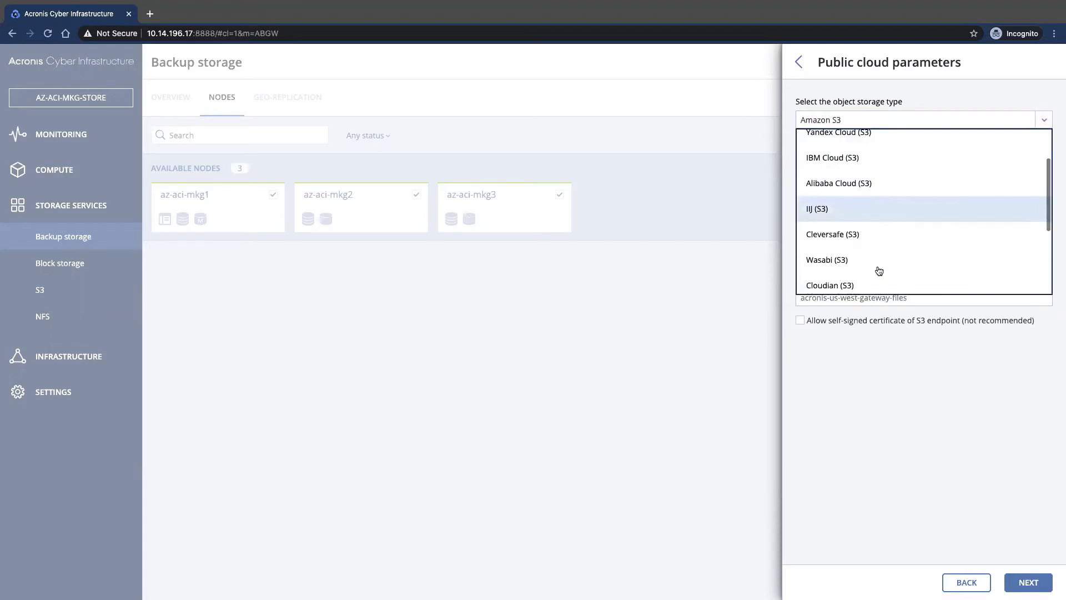
{"action": "left_click", "coordinate": [826, 259]}
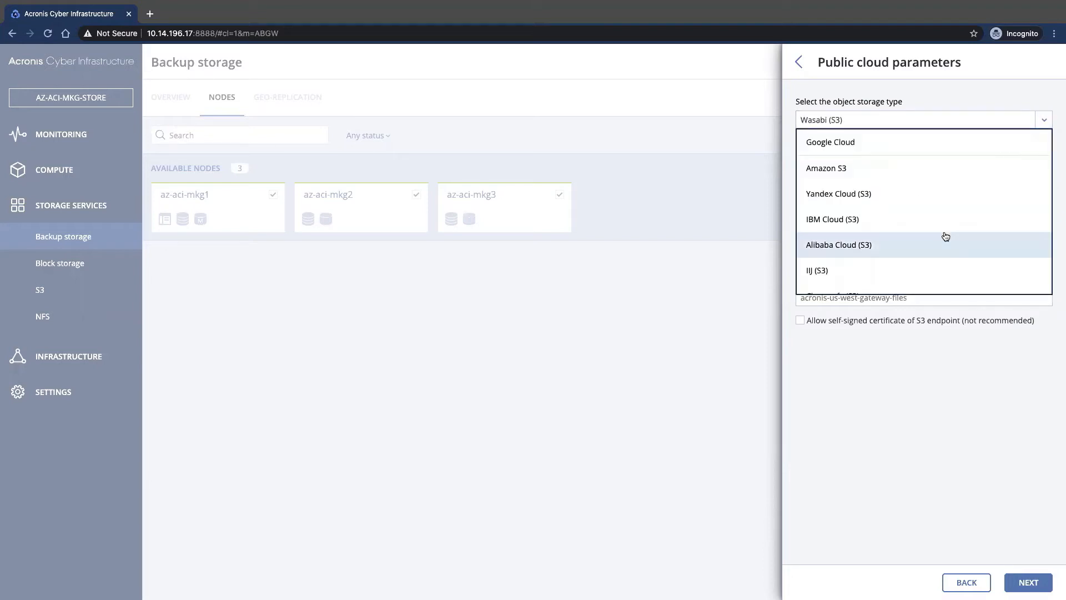
{"action": "left_click", "coordinate": [826, 167]}
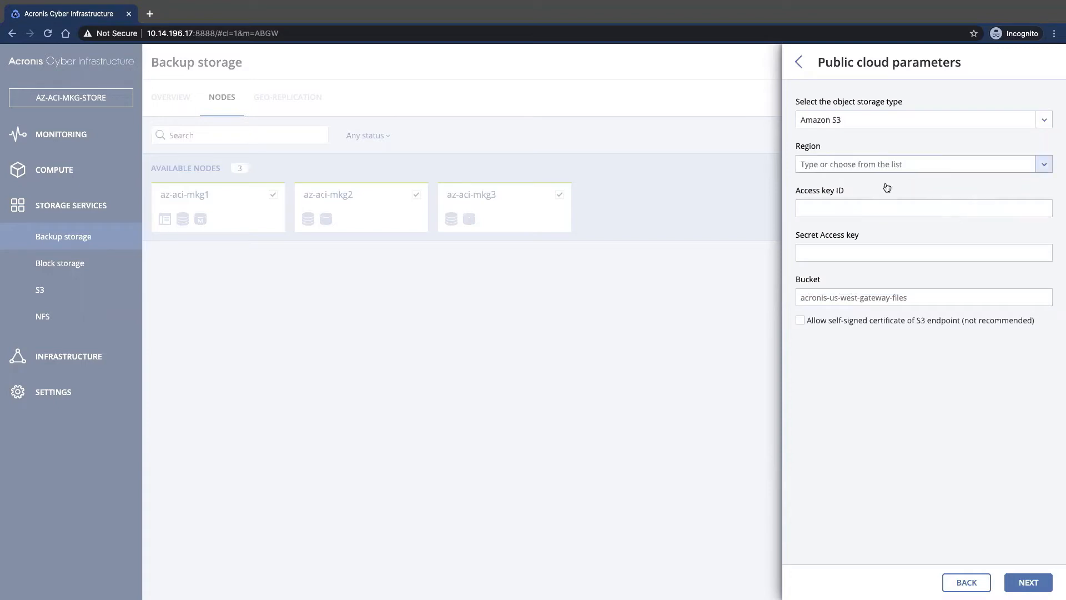
{"action": "type", "text": "ca-central-1"}
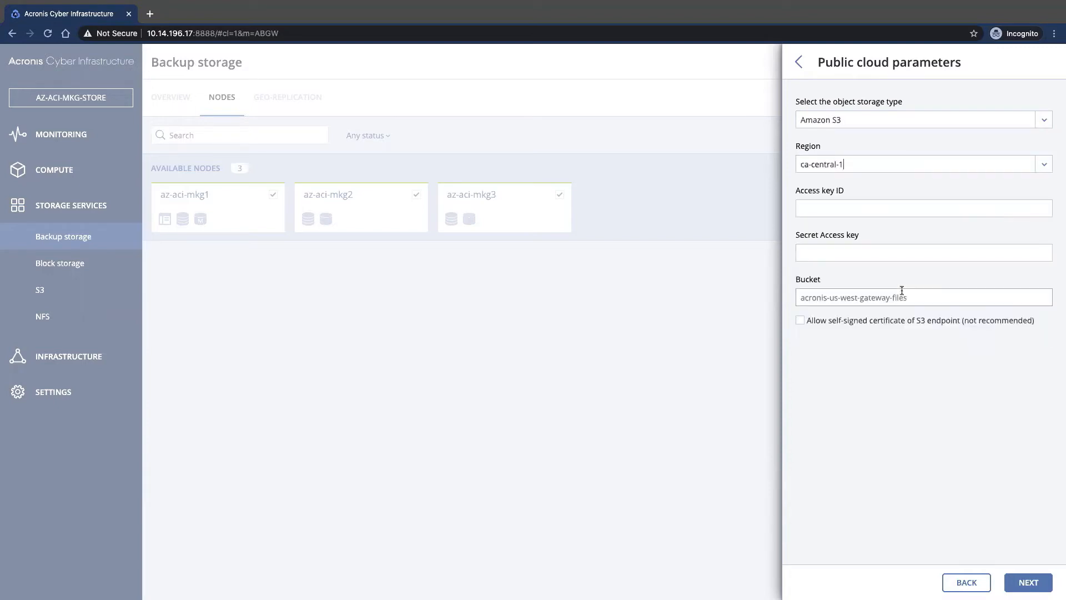
{"action": "left_click", "coordinate": [924, 209]}
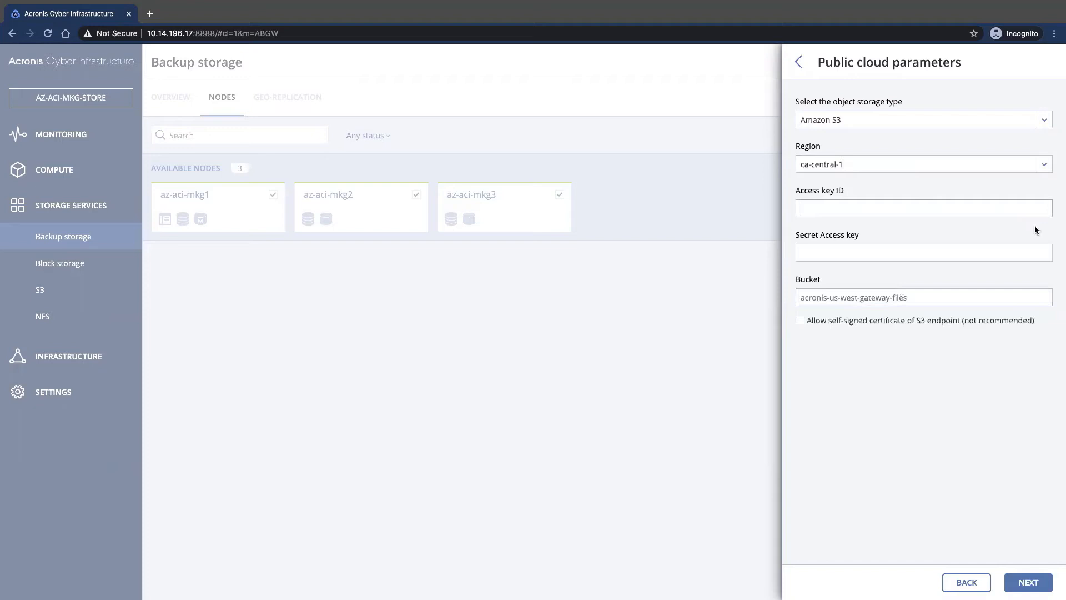
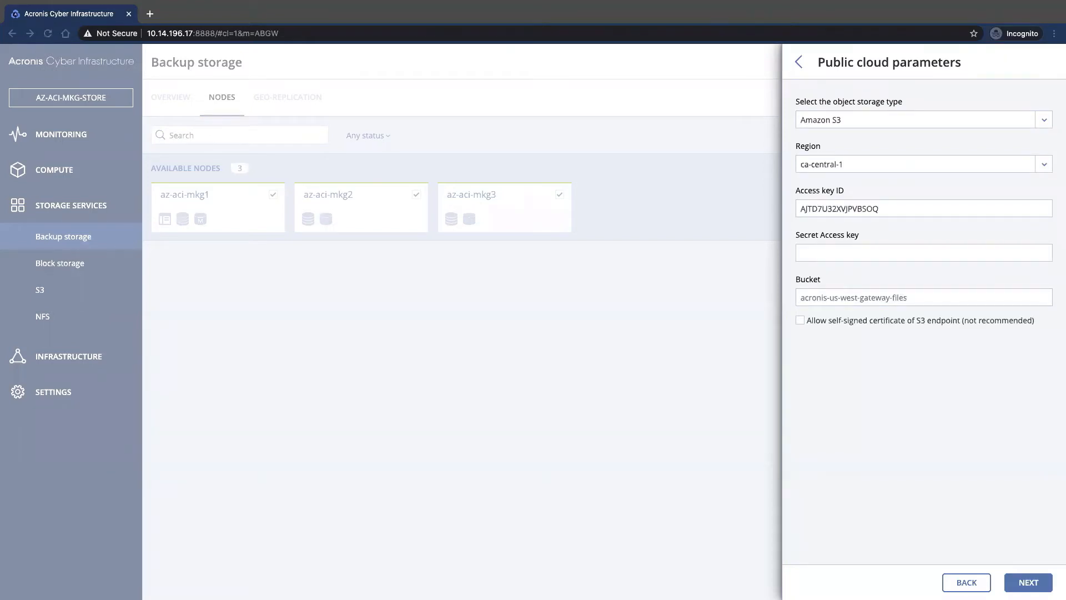
{"action": "right_click", "coordinate": [840, 254]}
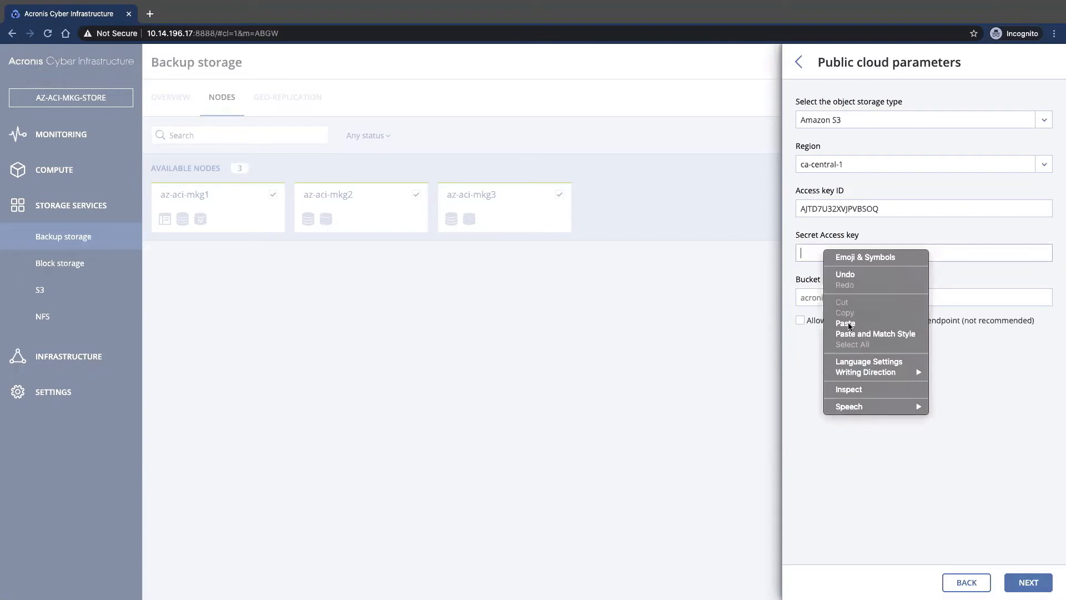
{"action": "left_click", "coordinate": [847, 323]}
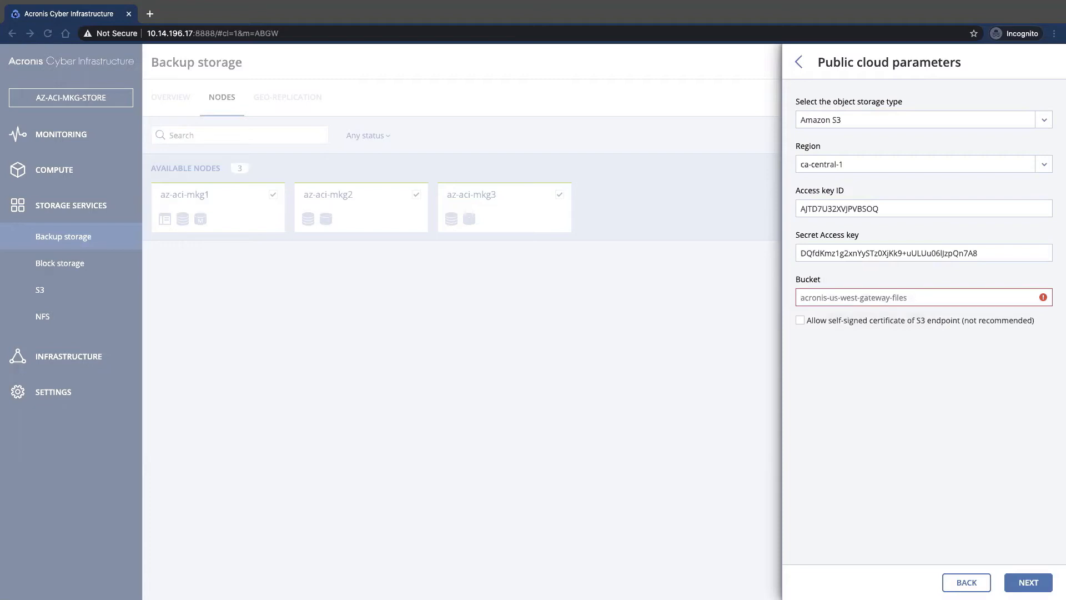
{"action": "type", "text": "az-aci-mkg-aws-s3"}
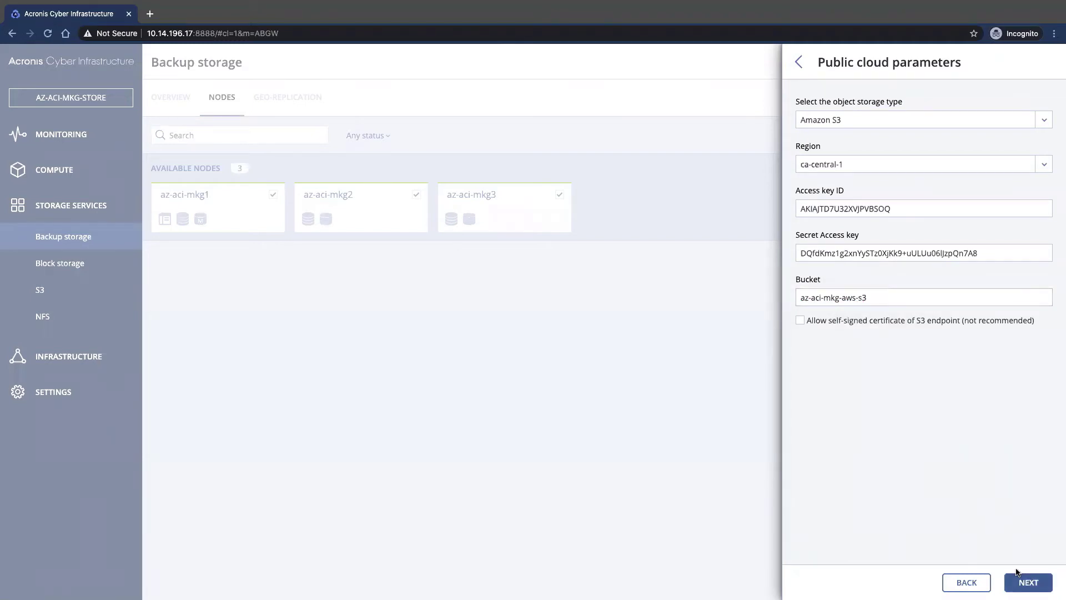
{"action": "left_click", "coordinate": [1028, 582]}
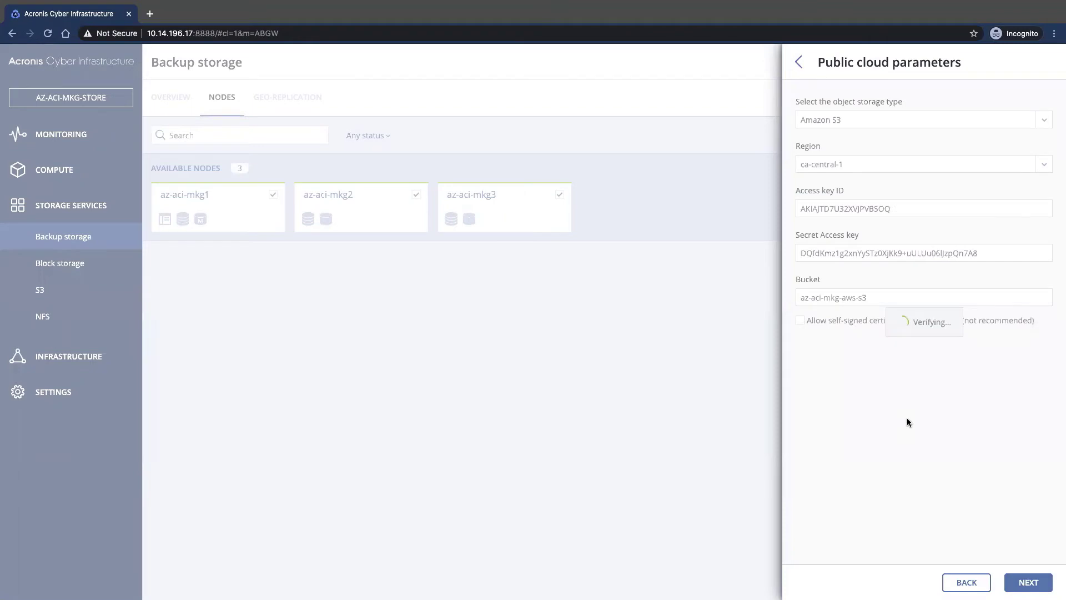
Step: Choose Encoding 1+2 erasure coding for the gateway's volume redundancy
{"action": "left_click", "coordinate": [1029, 581]}
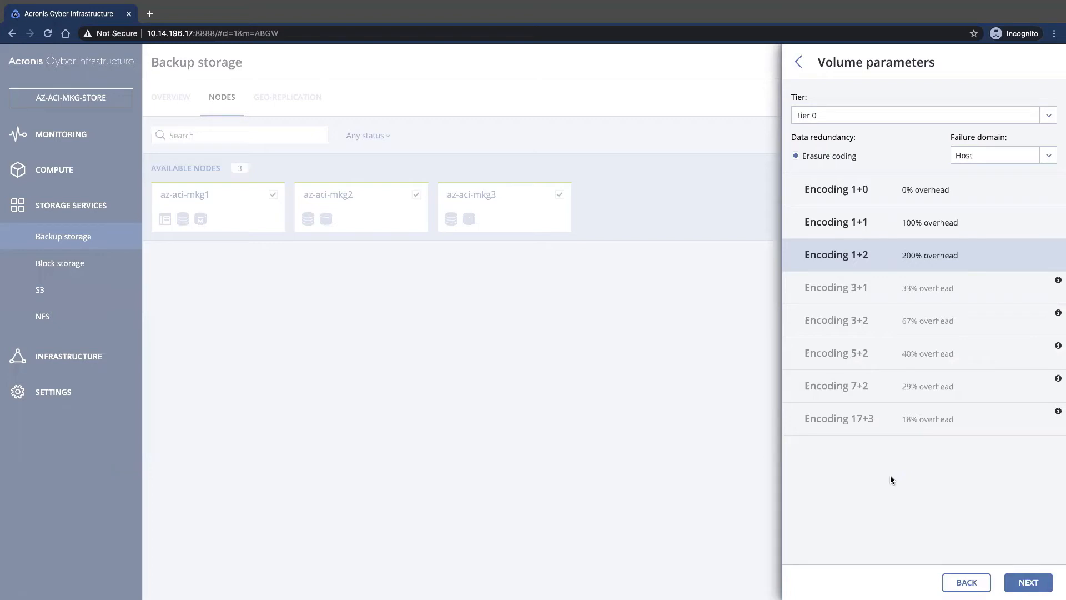
{"action": "mouse_move", "coordinate": [849, 464]}
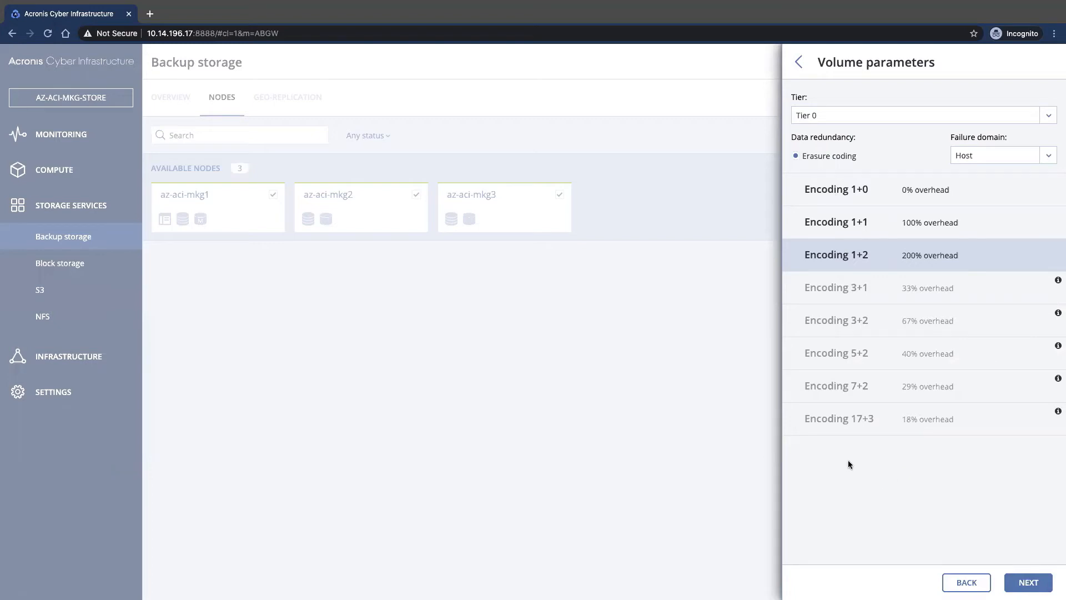
{"action": "mouse_move", "coordinate": [387, 233]}
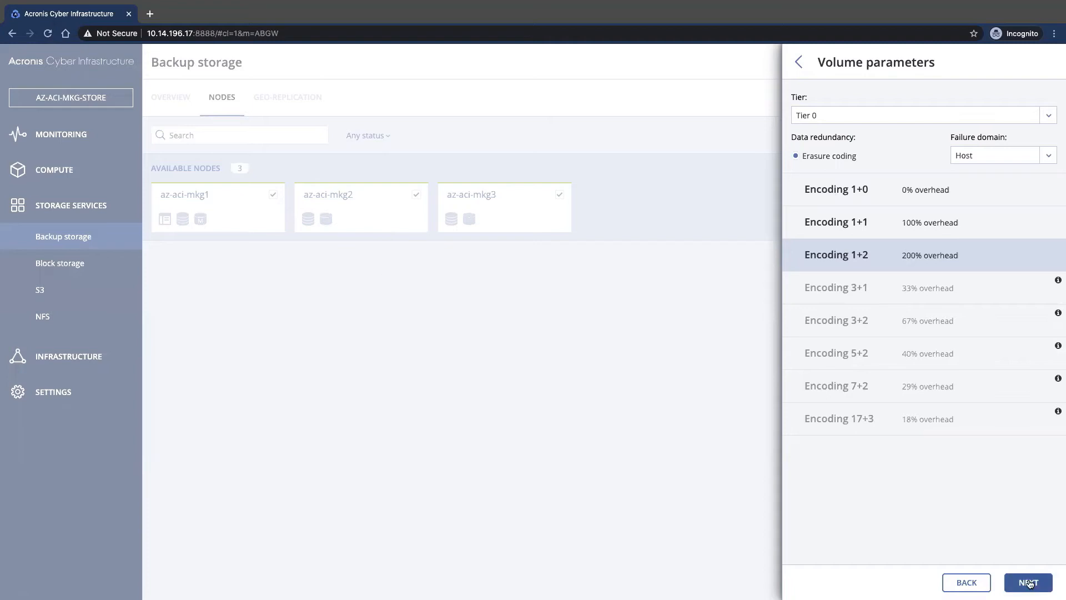
Step: Accept the volume parameters and enter backup.domain.com as the gateway's DNS name
{"action": "left_click", "coordinate": [1029, 582]}
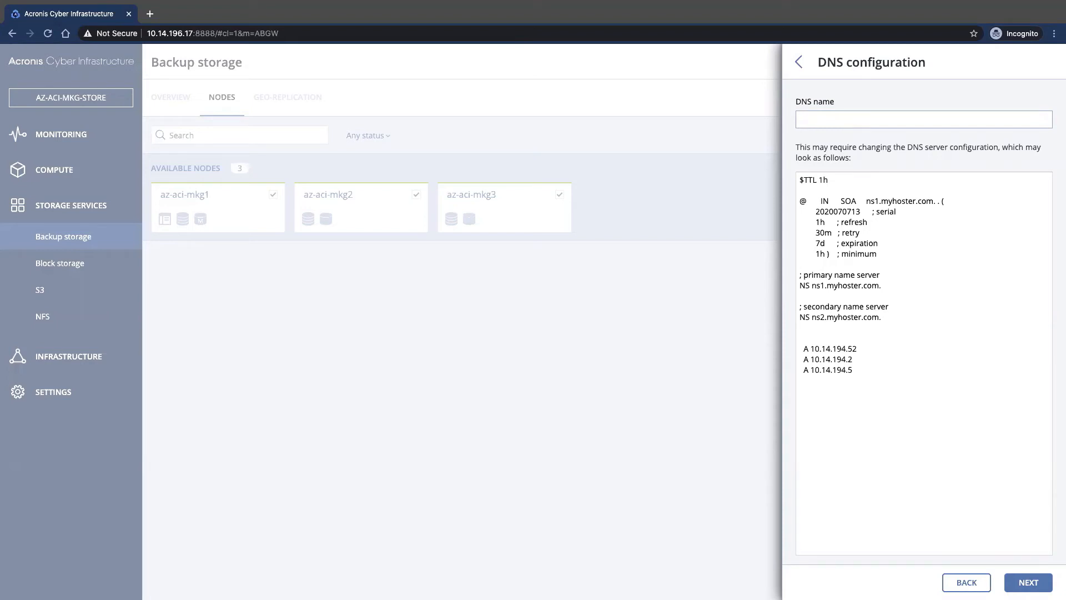
{"action": "type", "text": "backup."}
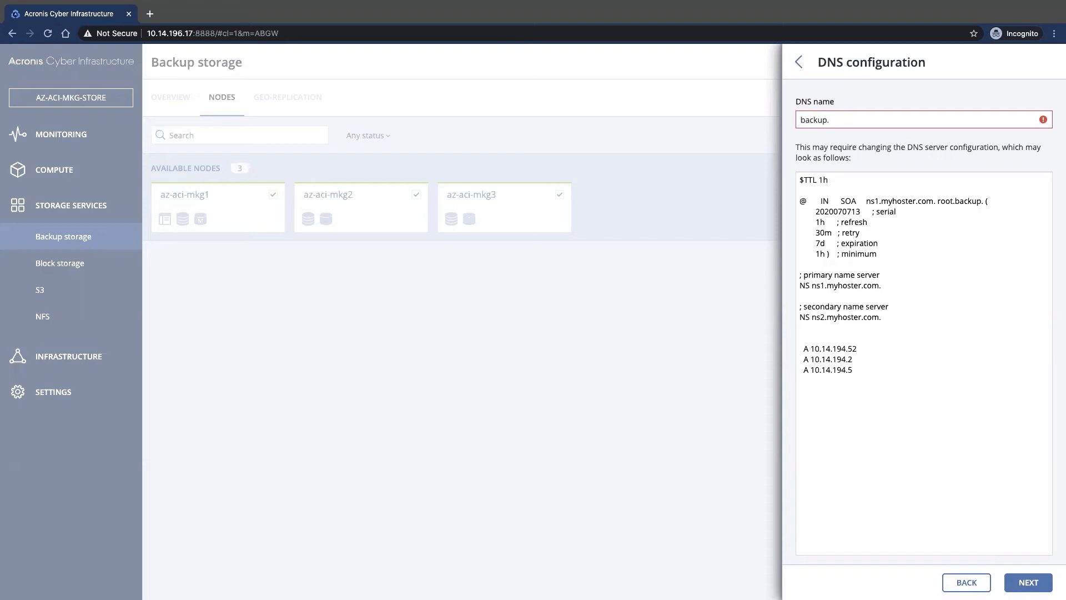
{"action": "type", "text": "domain."}
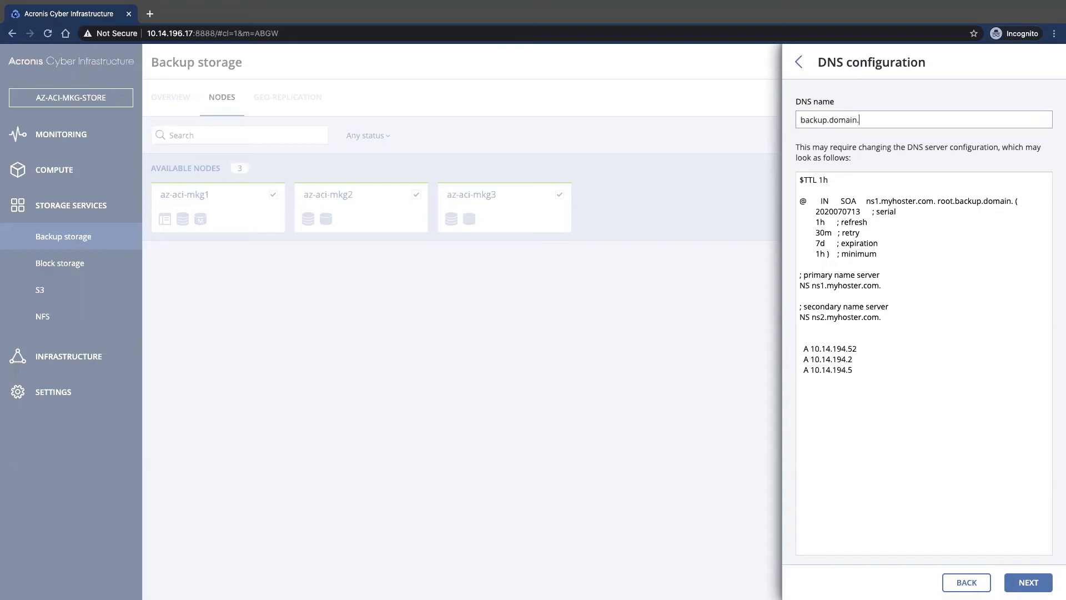
{"action": "type", "text": "com"}
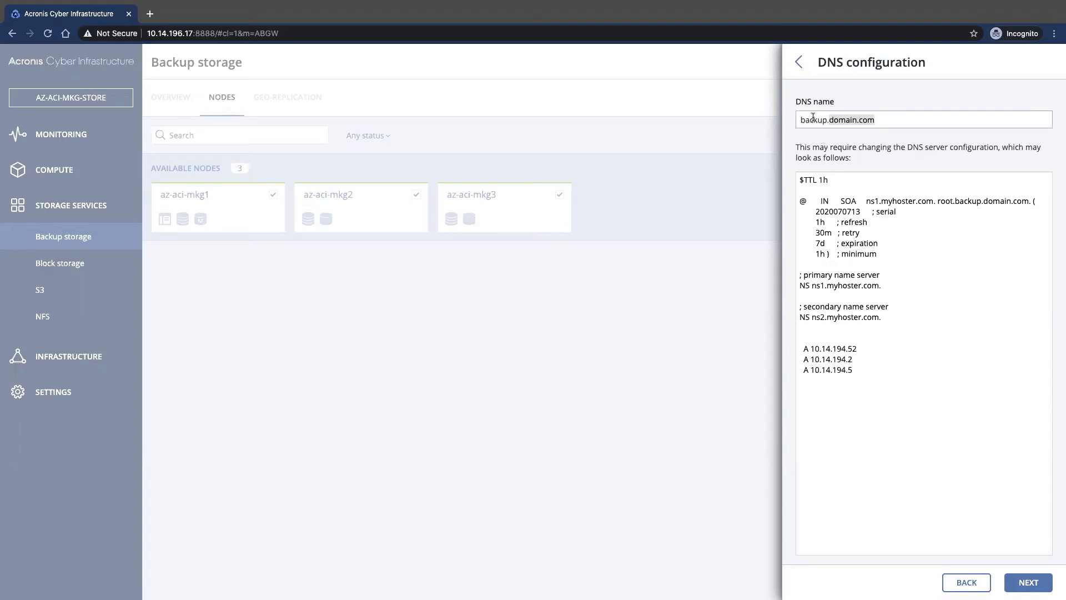
{"action": "mouse_move", "coordinate": [927, 357]}
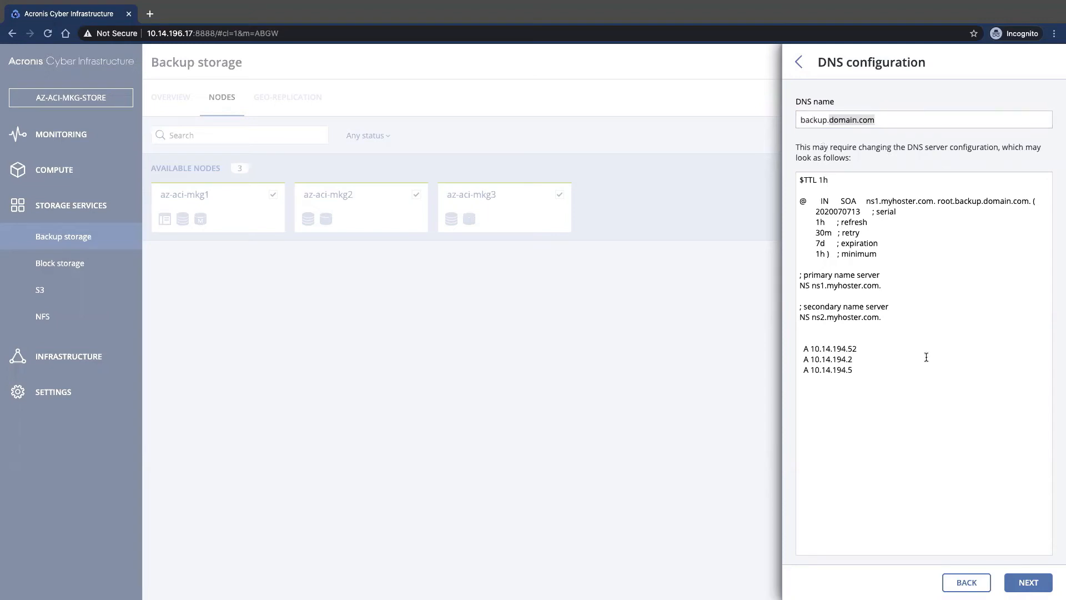
{"action": "mouse_move", "coordinate": [848, 291]}
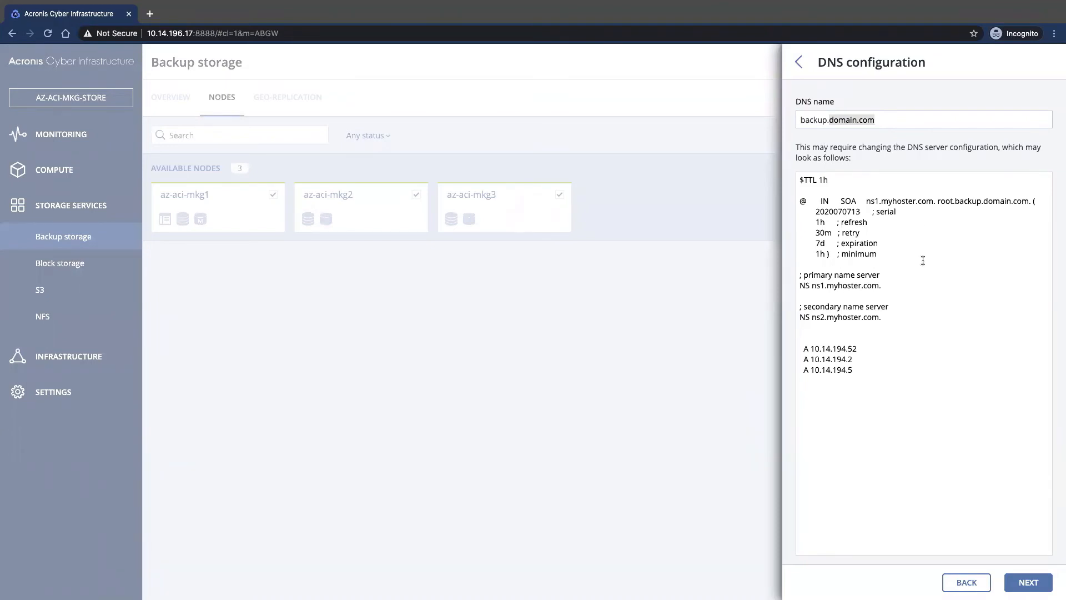
{"action": "mouse_move", "coordinate": [836, 348]}
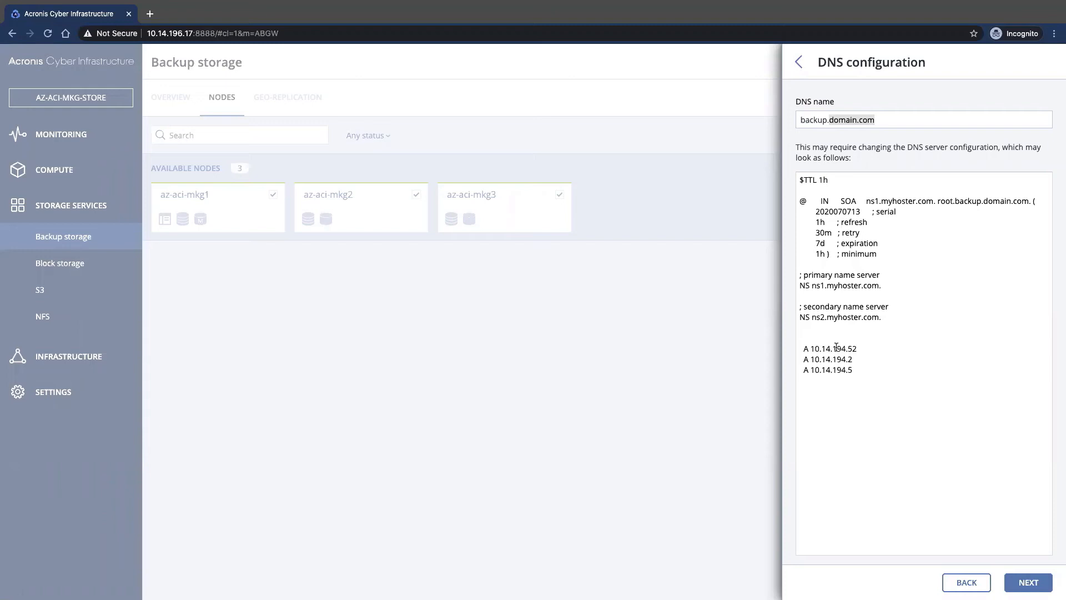
{"action": "mouse_move", "coordinate": [922, 373]}
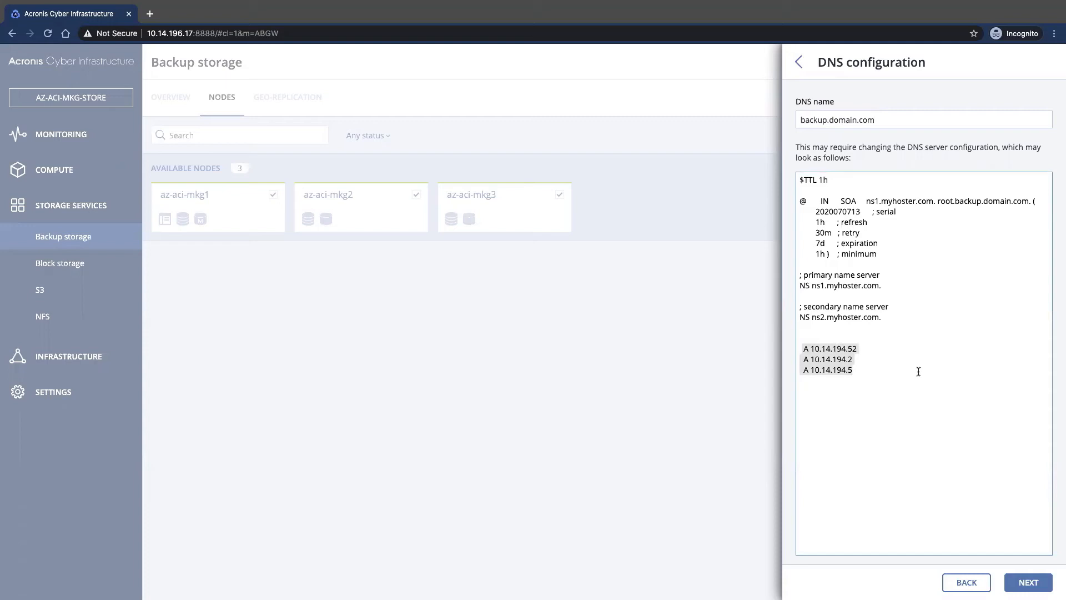
{"action": "mouse_move", "coordinate": [993, 502]}
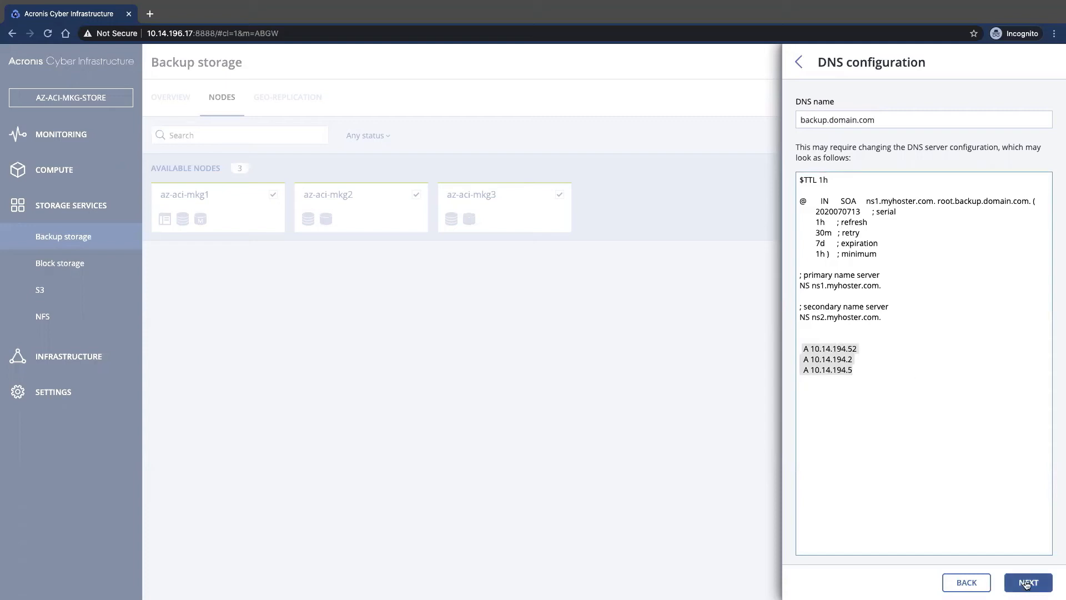
Step: Accept the DNS name, enter account ACCDemo and password for cloud.acronis.com, and create the gateway
{"action": "left_click", "coordinate": [1029, 582]}
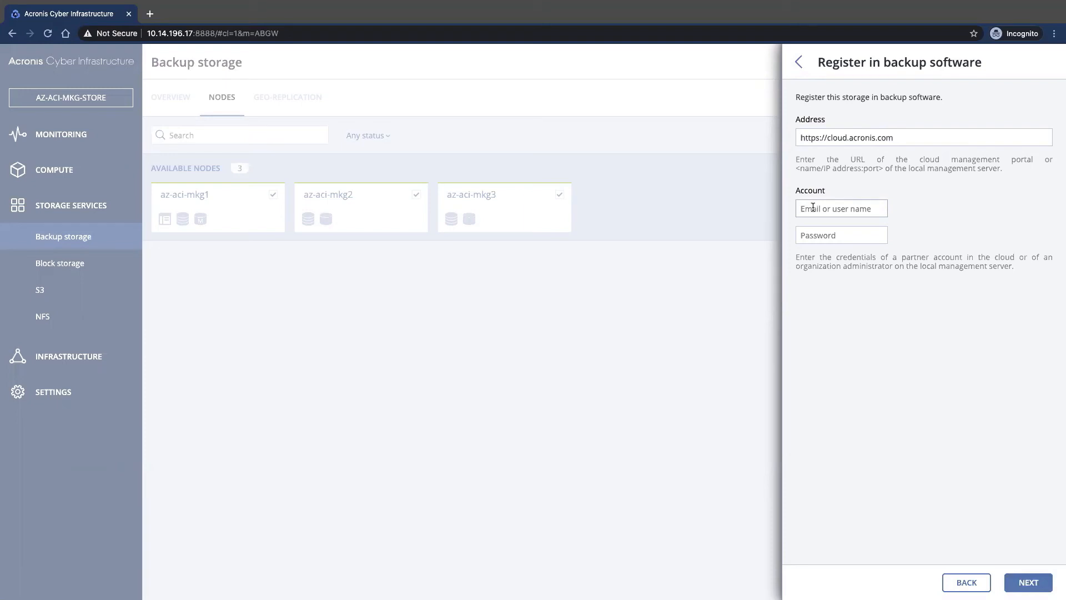
{"action": "type", "text": "ACCDemo"}
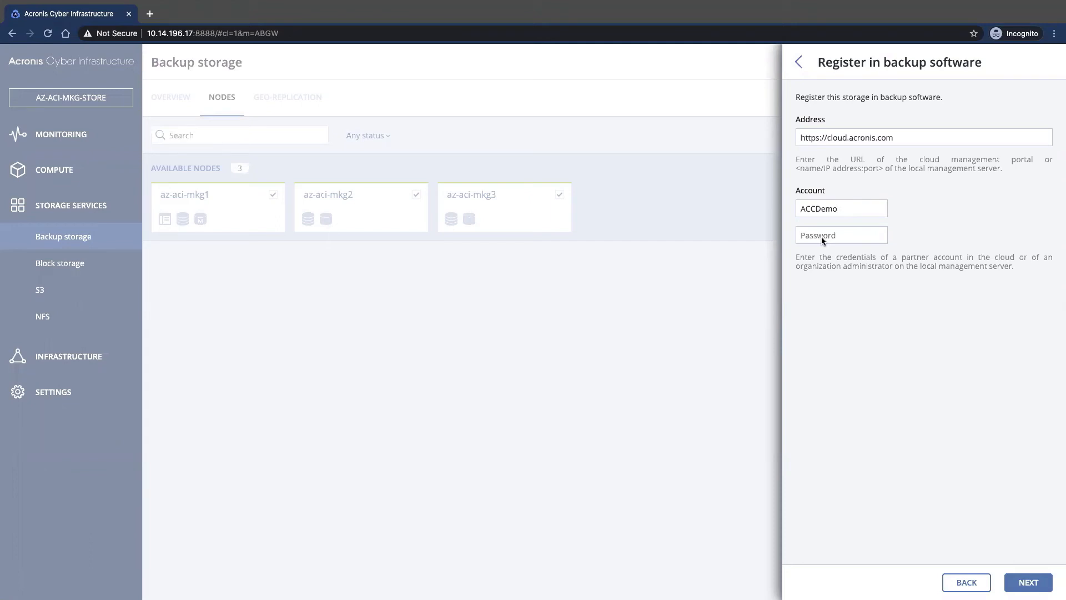
{"action": "mouse_move", "coordinate": [877, 391]}
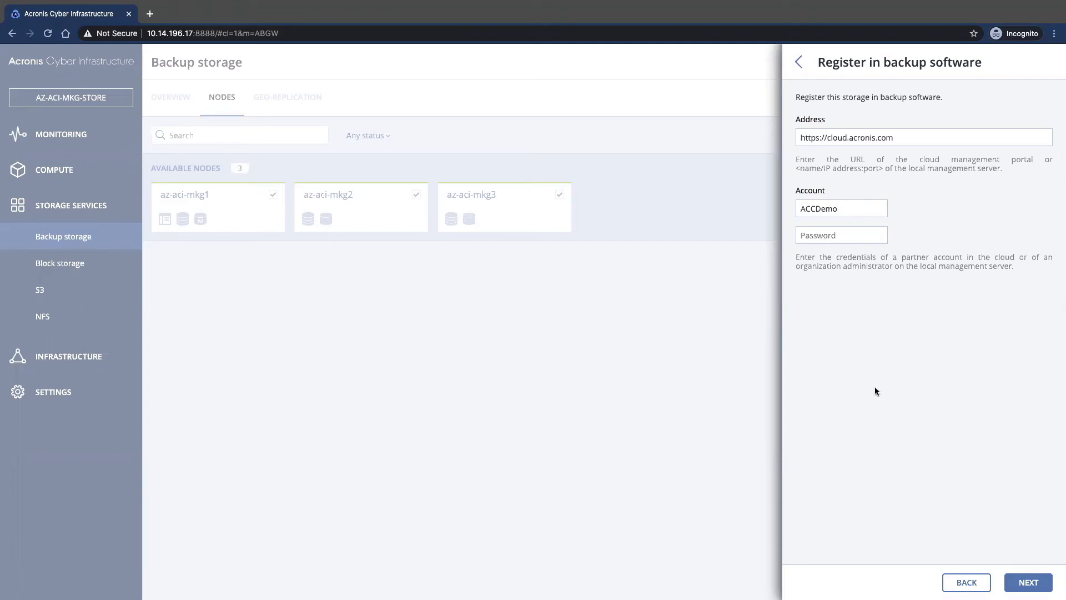
{"action": "left_click", "coordinate": [842, 236]}
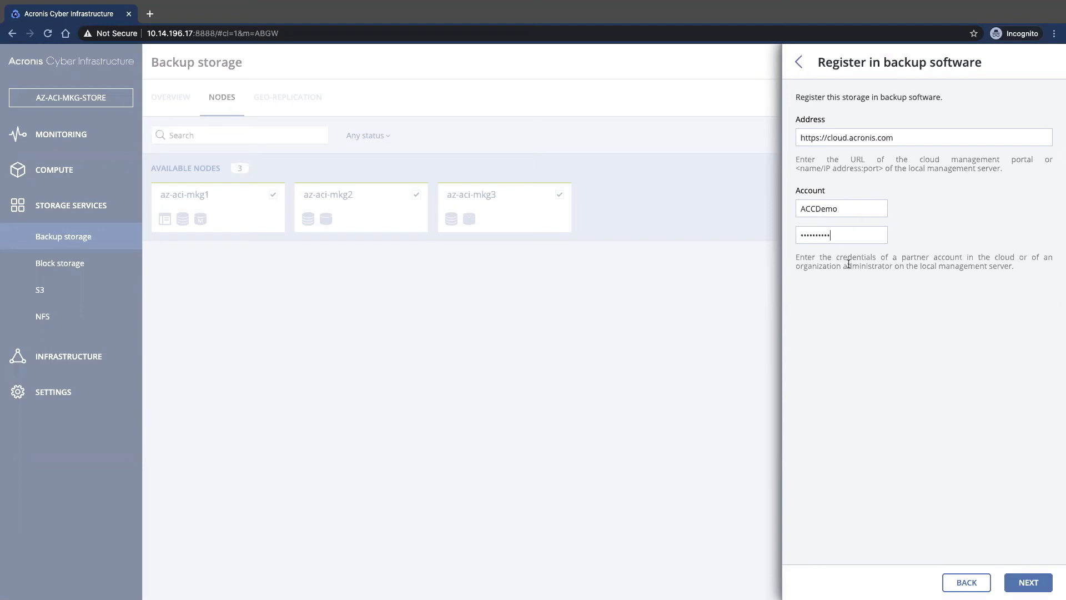
{"action": "left_click", "coordinate": [1029, 582]}
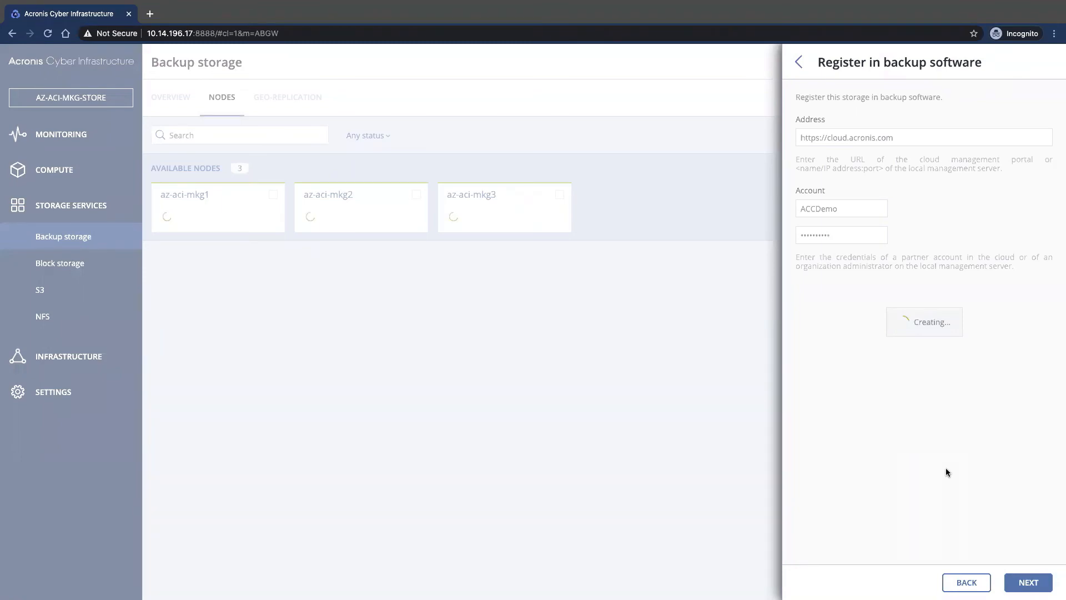
Step: Switch to the Backup storage overview showing the new gateway's charts
{"action": "left_click", "coordinate": [1028, 581]}
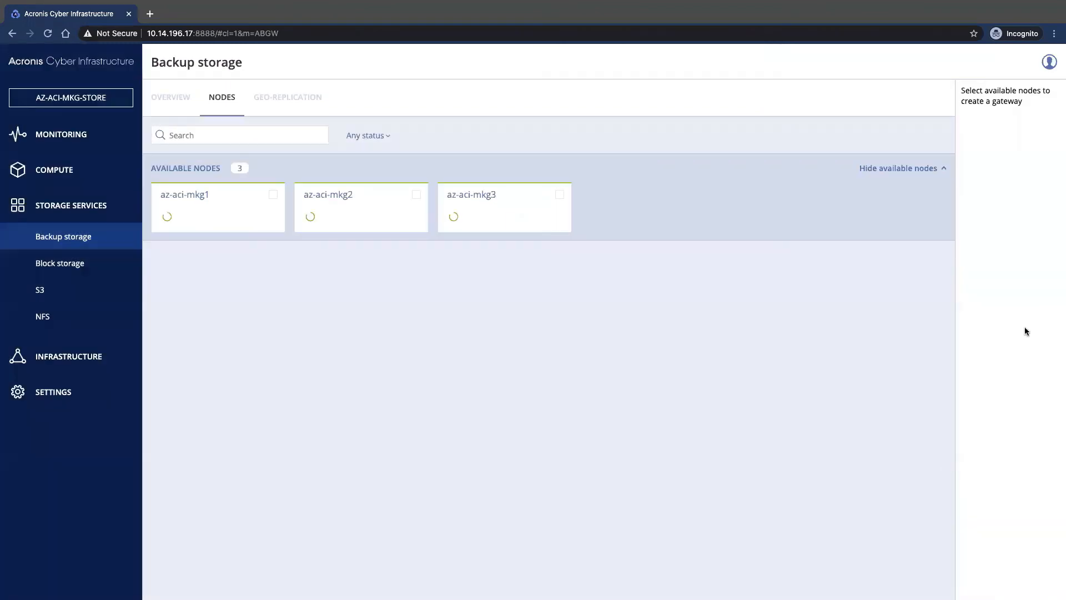
{"action": "left_click", "coordinate": [171, 97]}
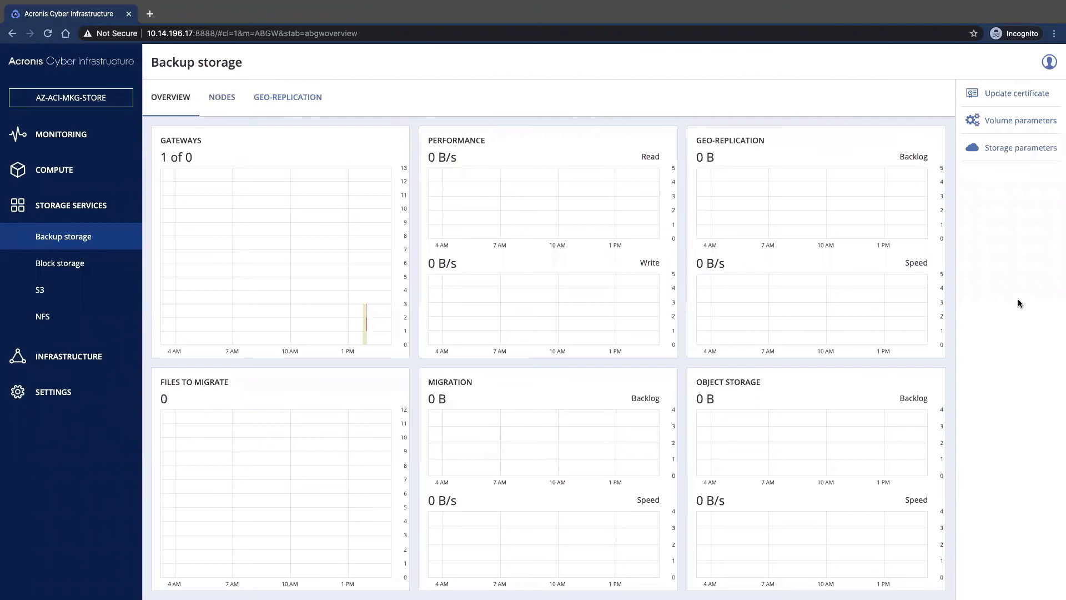
{"action": "mouse_move", "coordinate": [1010, 271]}
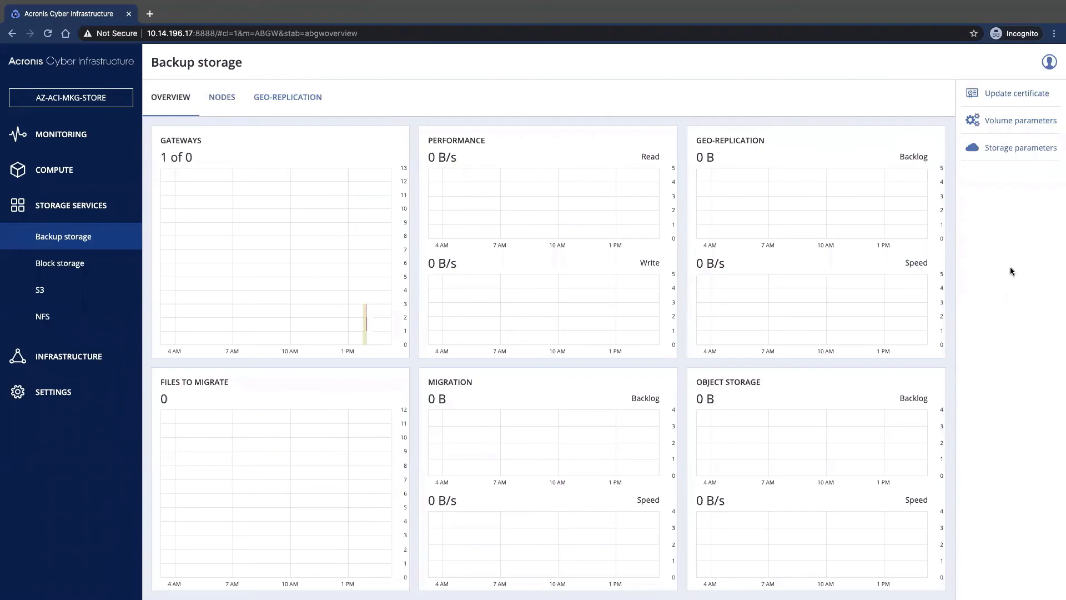
{"action": "mouse_move", "coordinate": [1003, 153]}
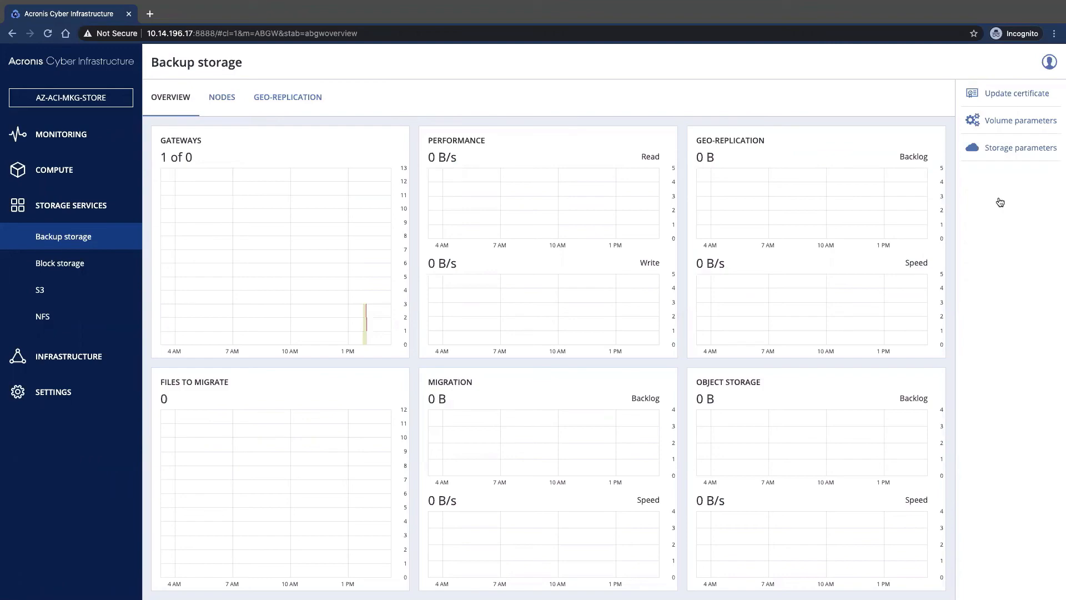
{"action": "left_click", "coordinate": [1022, 120]}
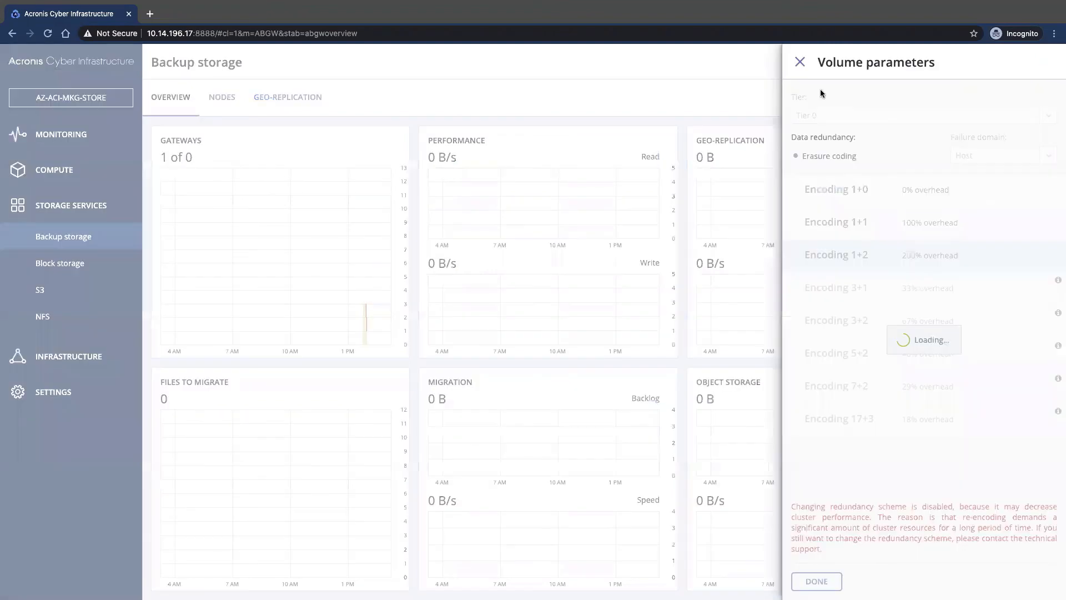
{"action": "left_click", "coordinate": [799, 61]}
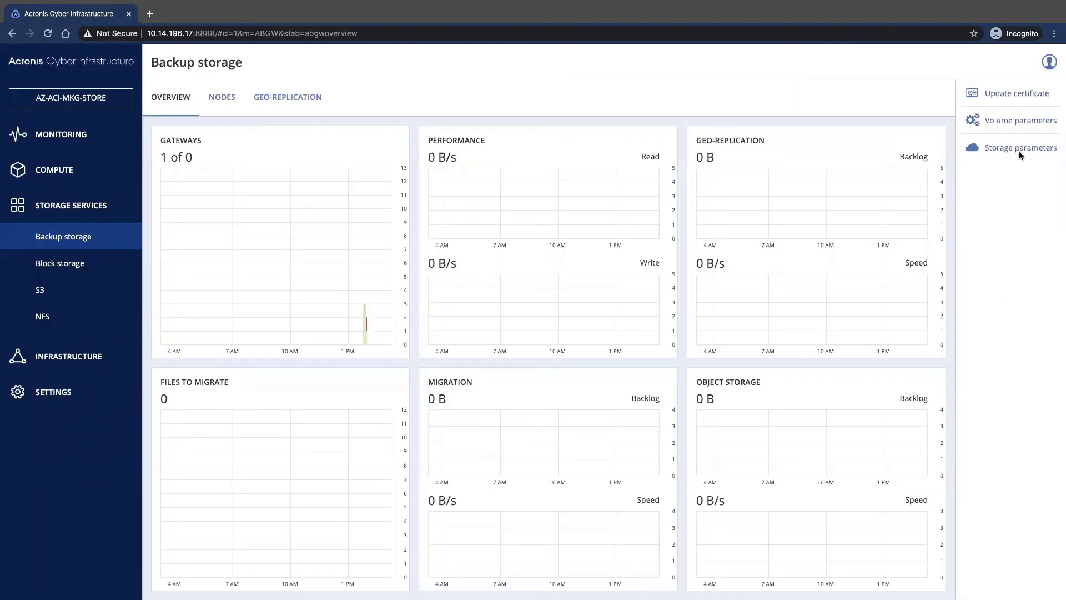
{"action": "left_click", "coordinate": [1018, 147]}
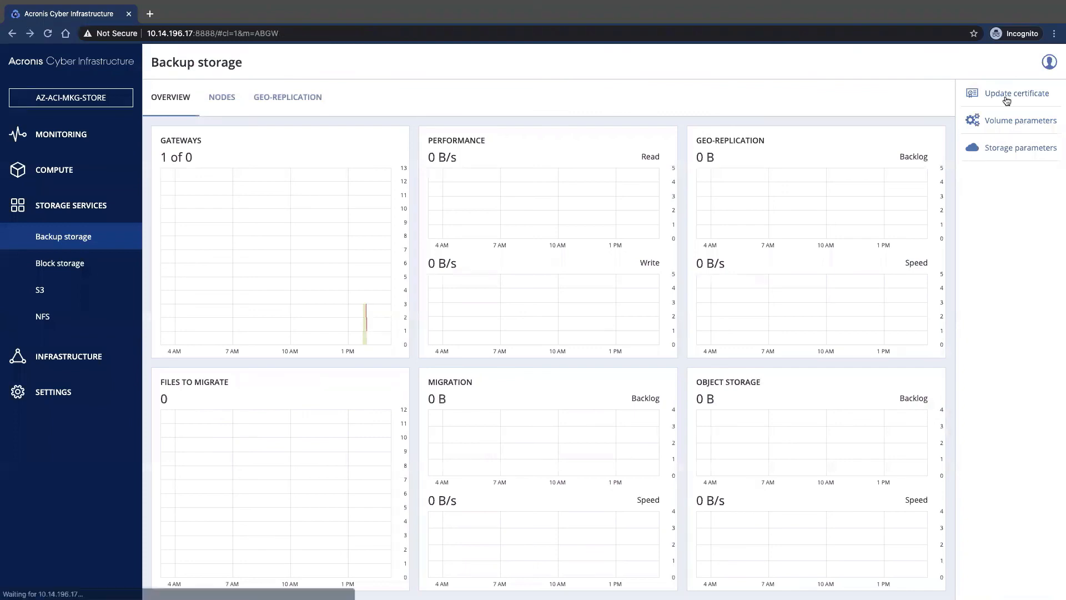
{"action": "mouse_move", "coordinate": [1006, 100]}
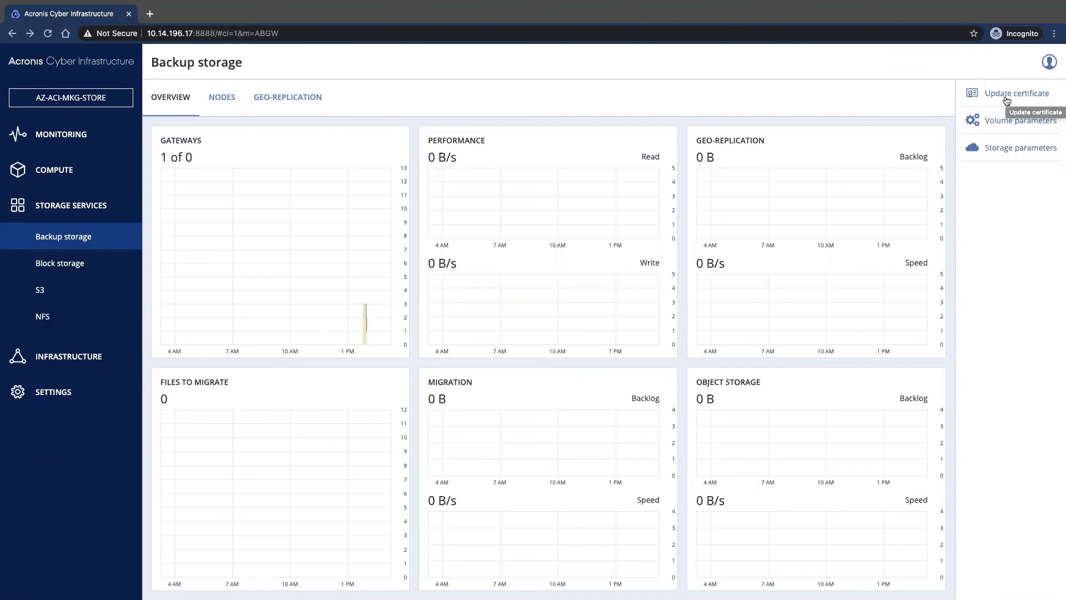
{"action": "mouse_move", "coordinate": [1000, 95]}
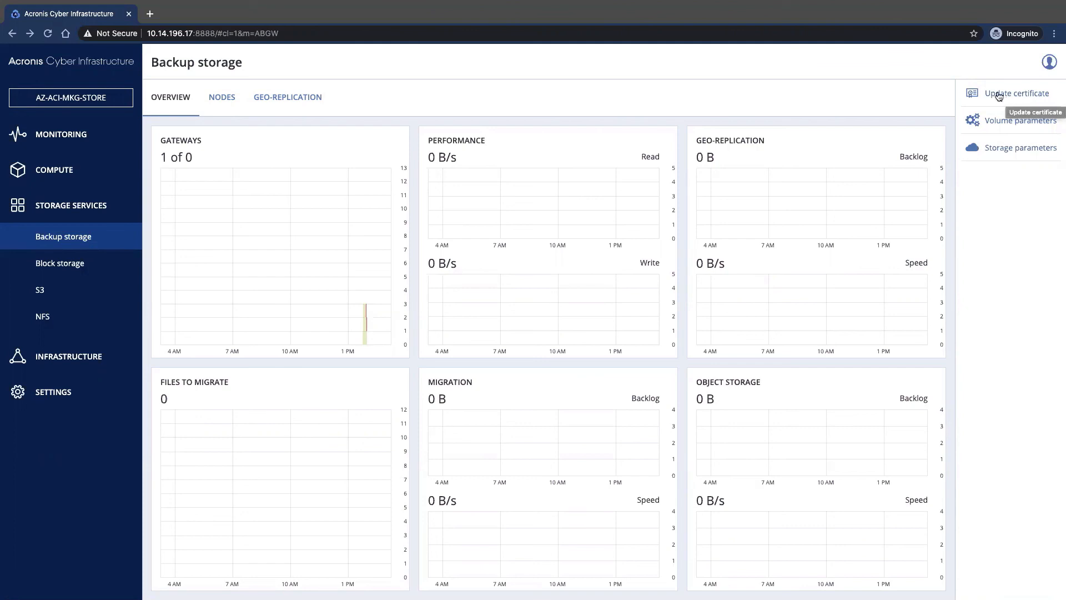
{"action": "left_click", "coordinate": [1002, 93]}
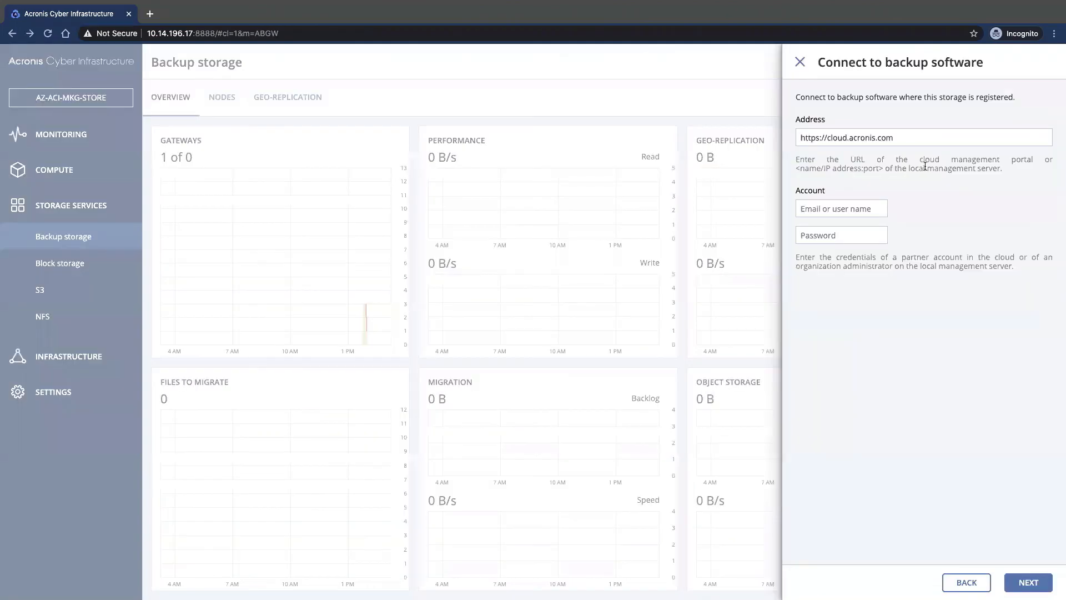
{"action": "mouse_move", "coordinate": [938, 206]}
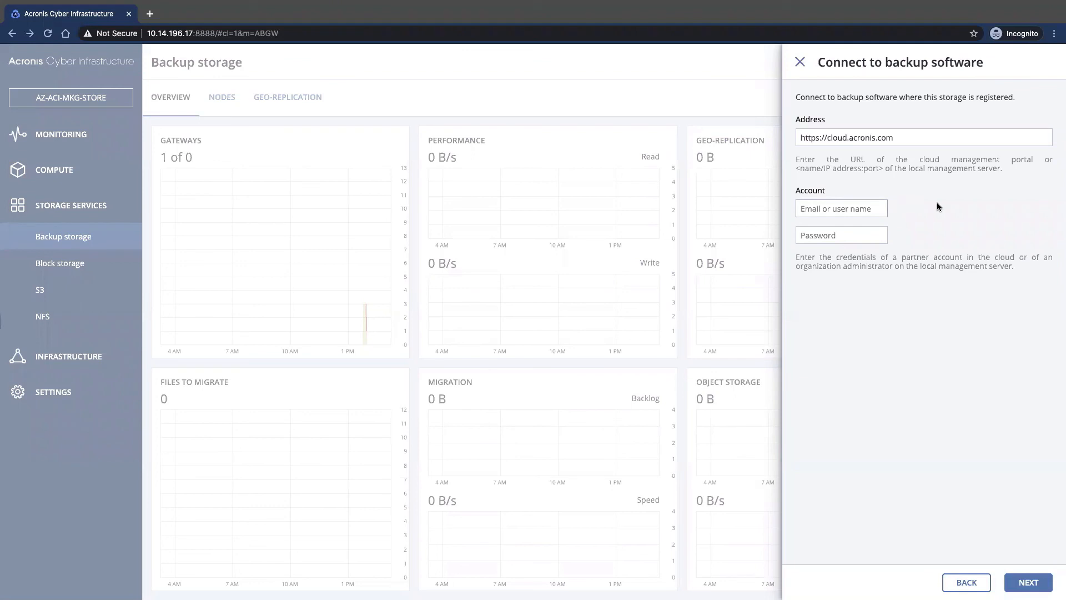